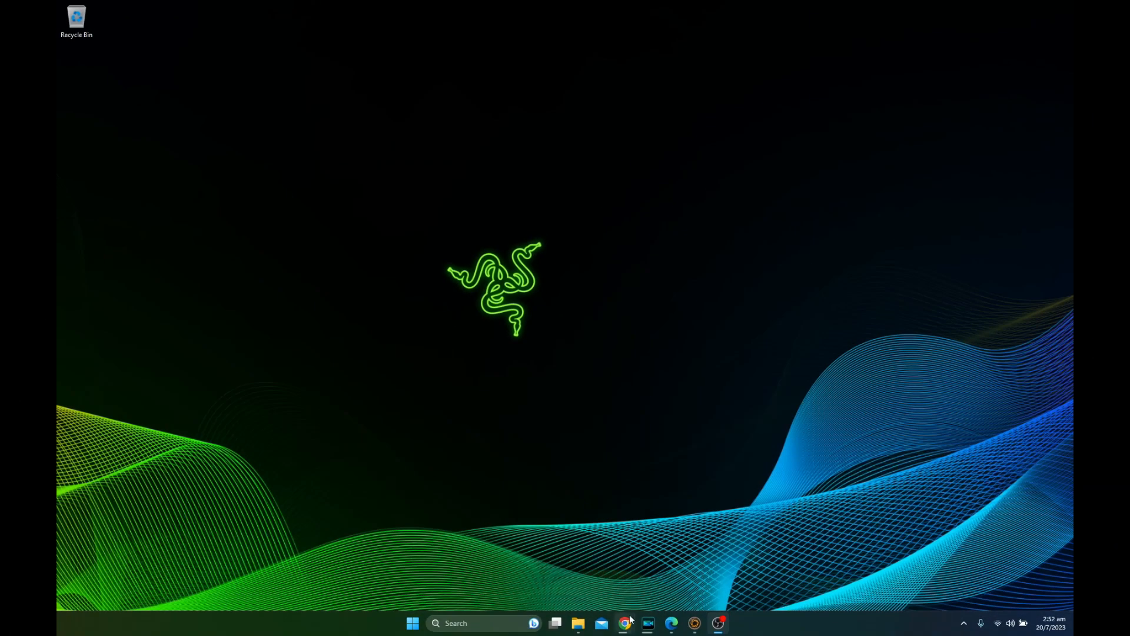
Download the 64-bit Winpinator installer from the winpinator.swisz.cz Downloads page.
click(624, 623)
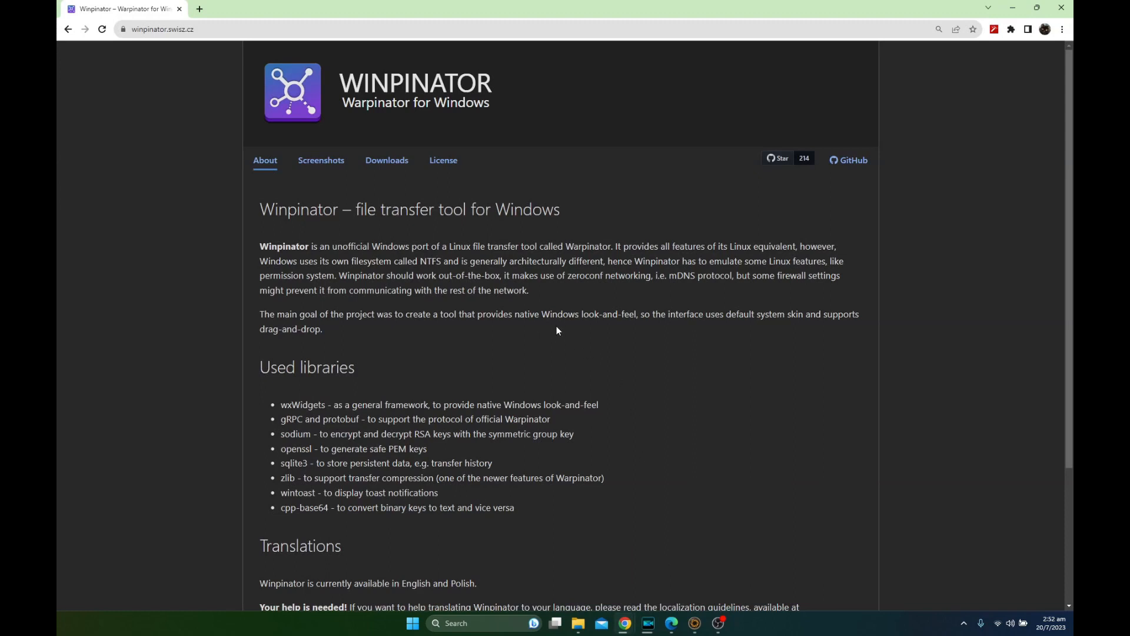
mouse_move(476, 477)
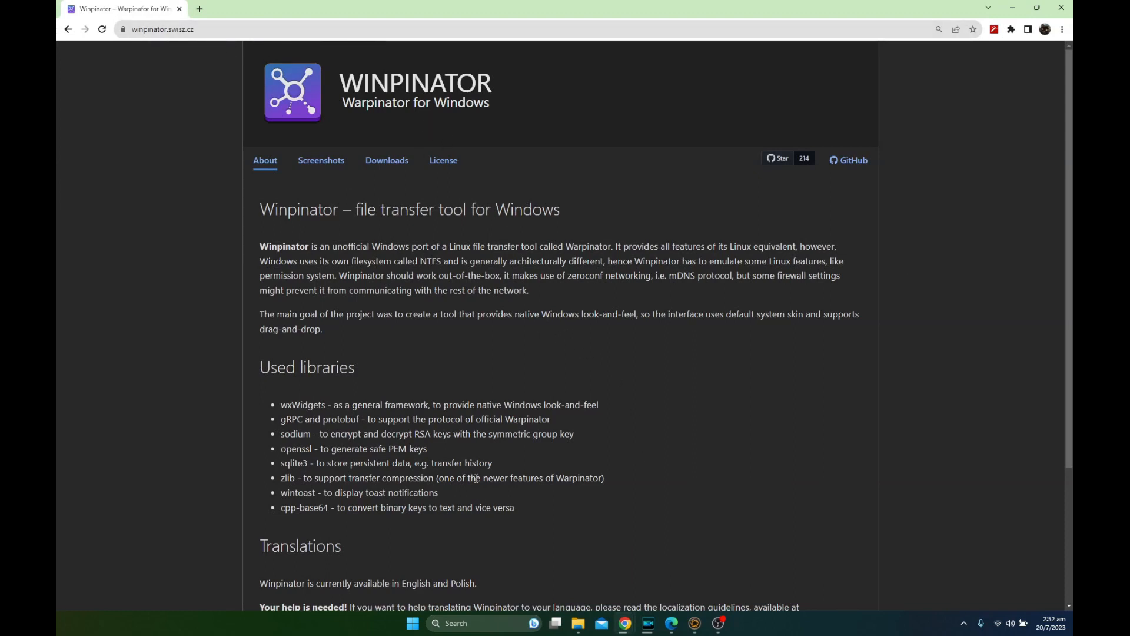
mouse_move(386, 160)
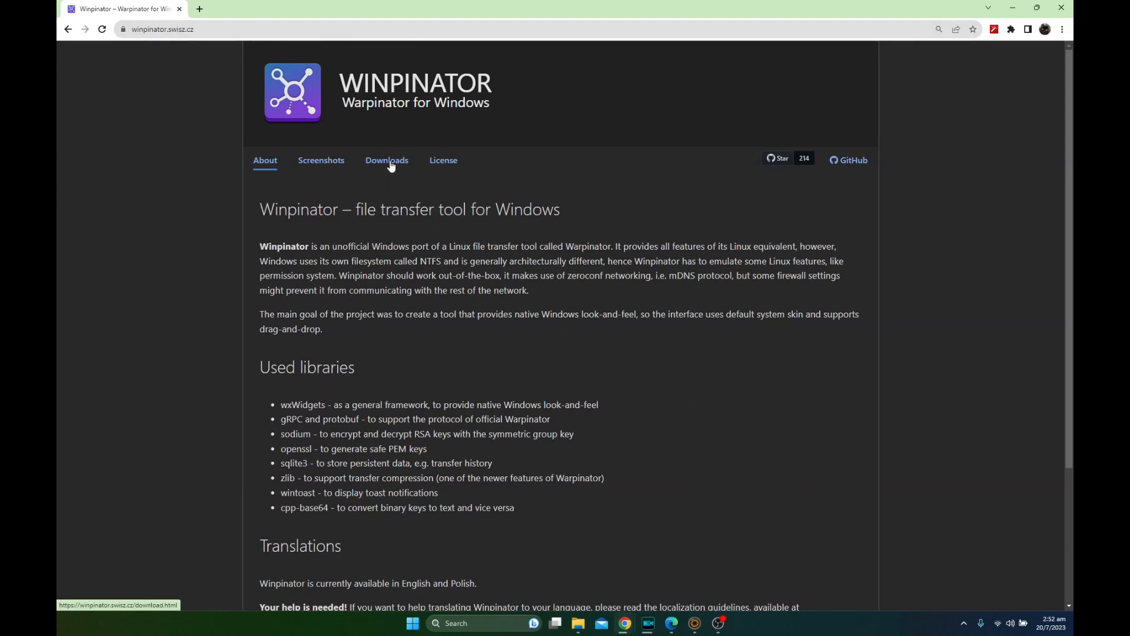
click(387, 160)
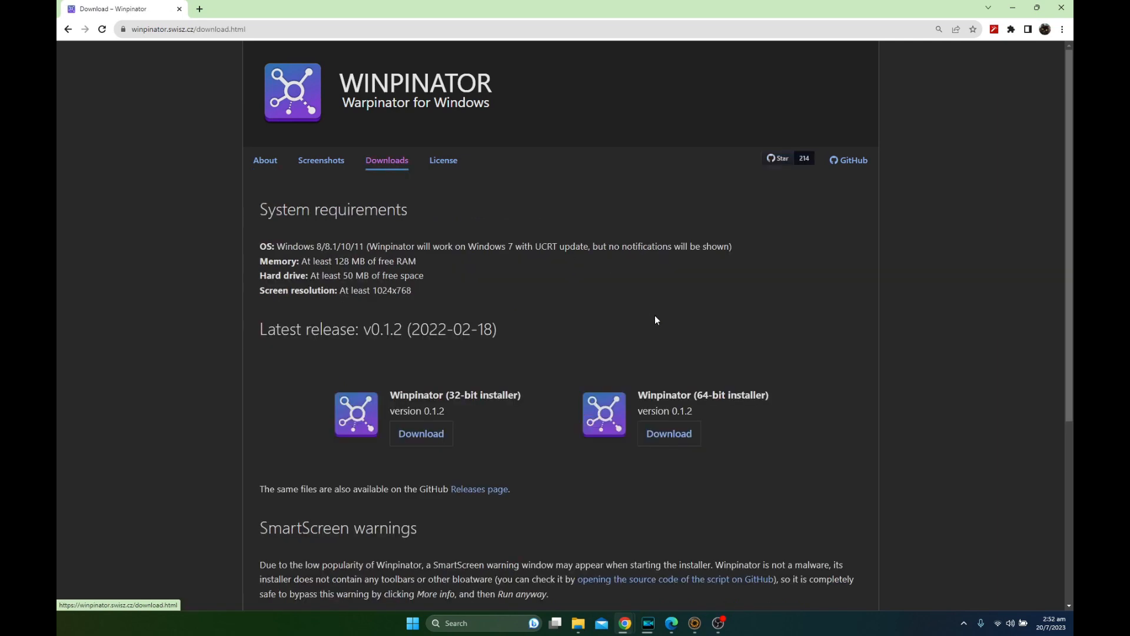
mouse_move(668, 433)
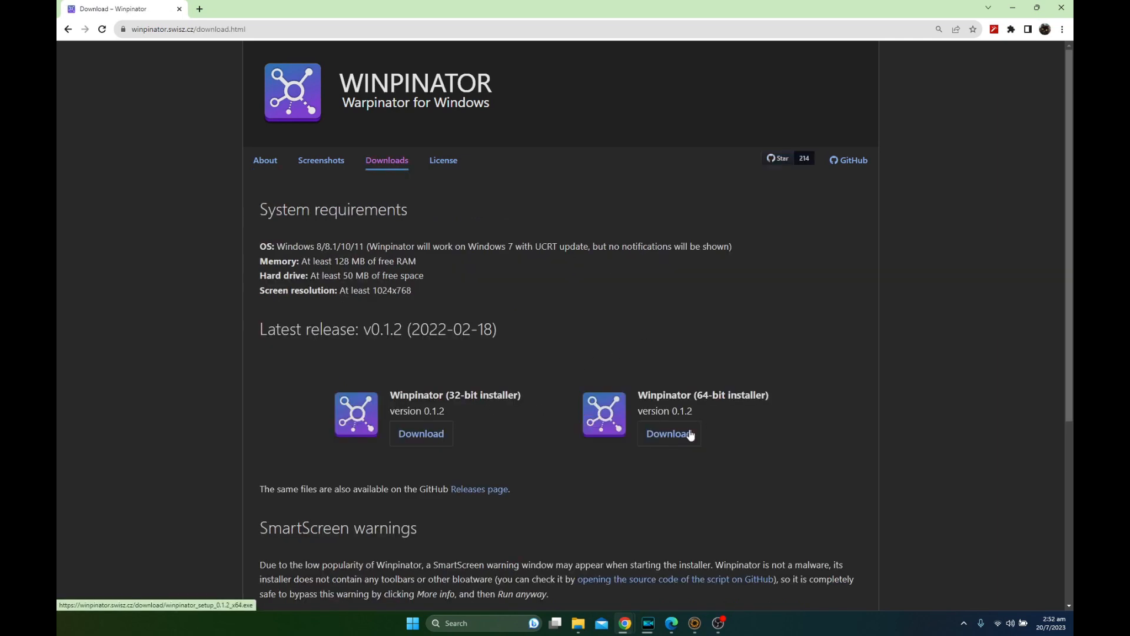
click(668, 433)
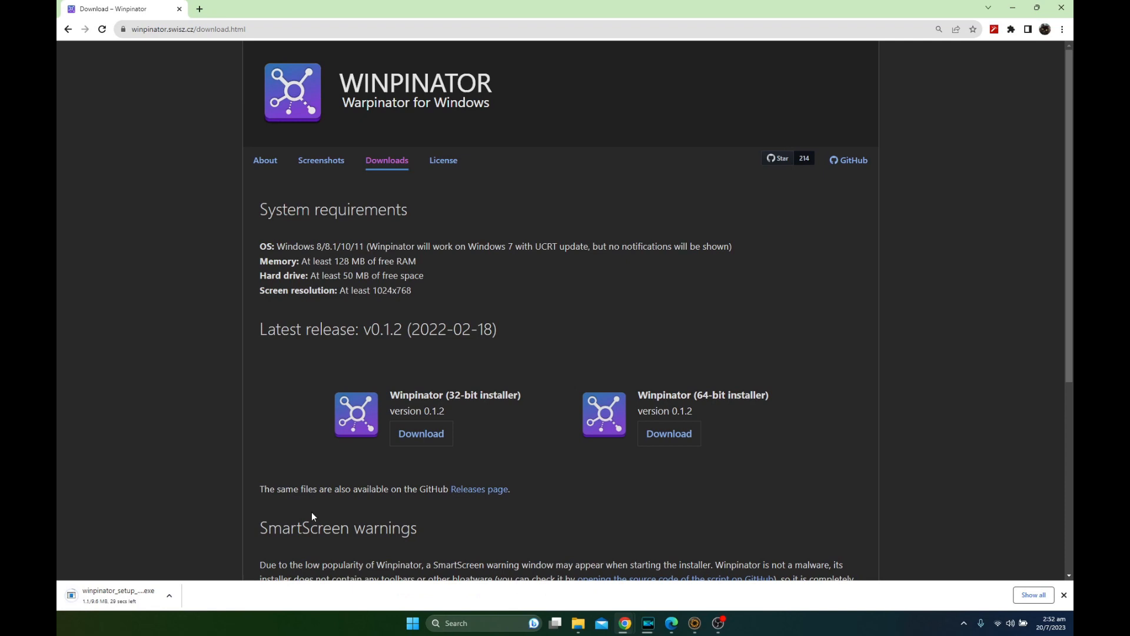
mouse_move(676, 486)
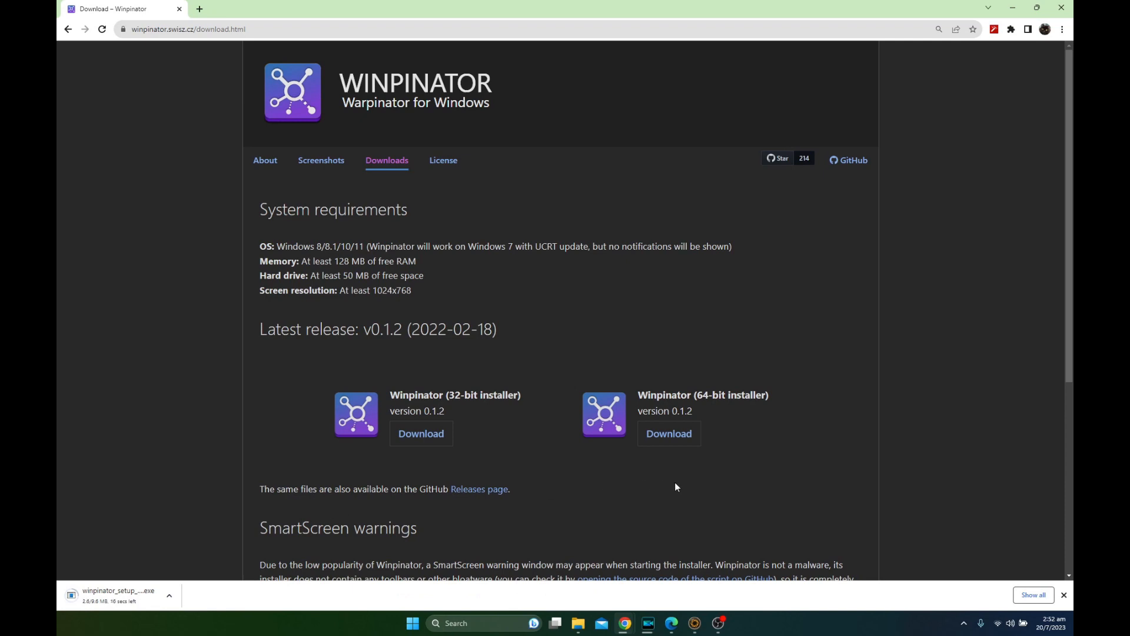
mouse_move(694, 623)
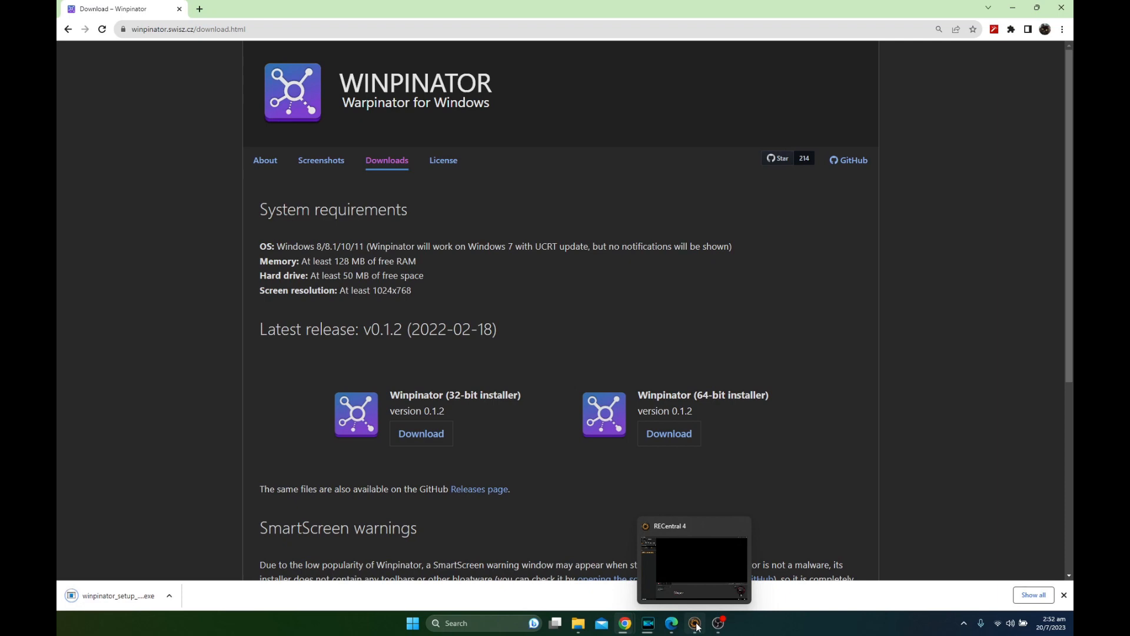
Search Discover on the Steam Deck for 'warpin' and show the installed Warpinator app page.
click(694, 562)
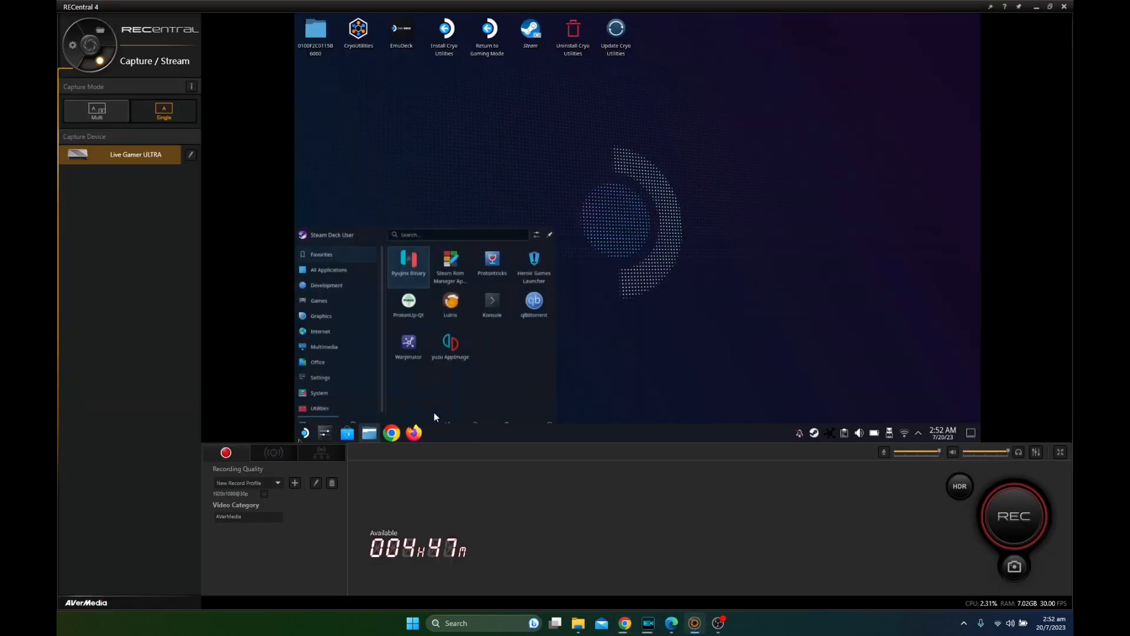
click(319, 396)
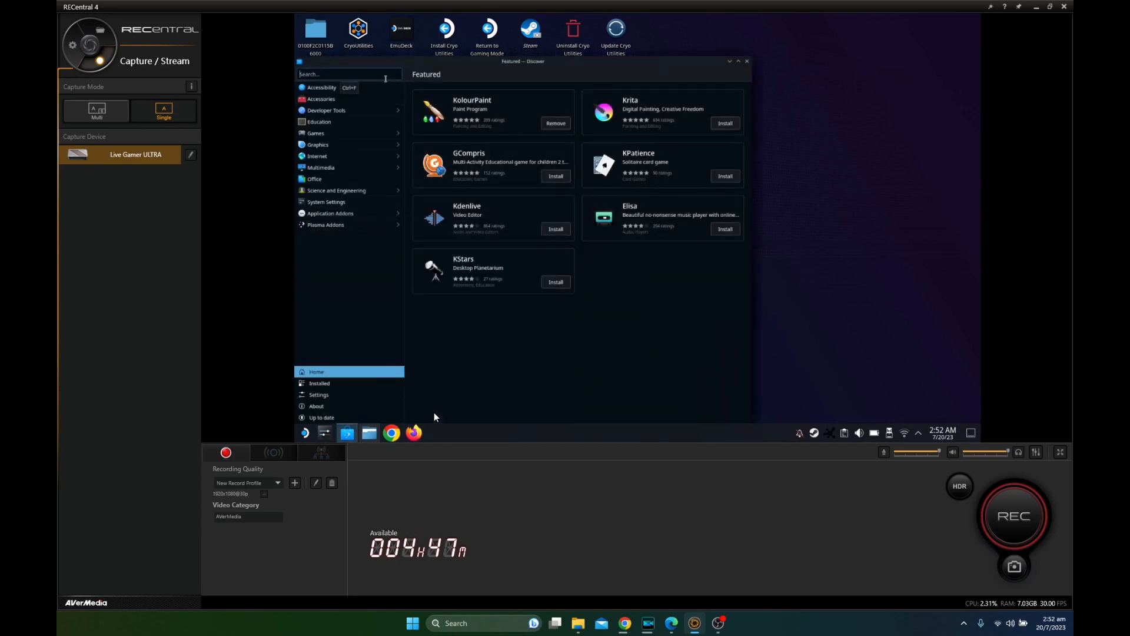
text(warpinat)
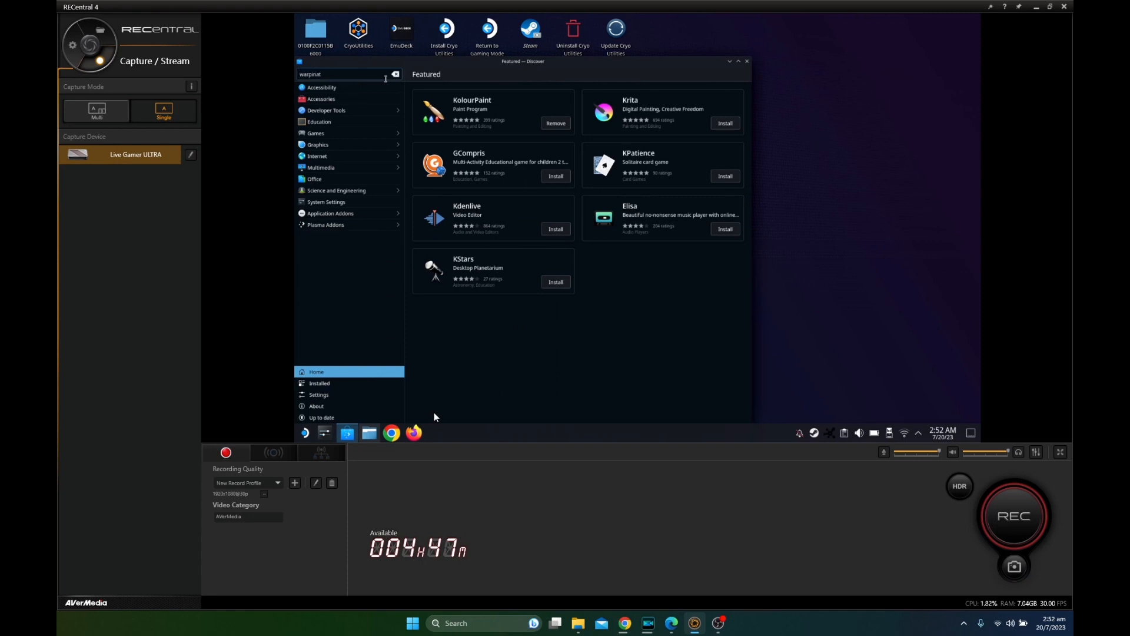
key(Return)
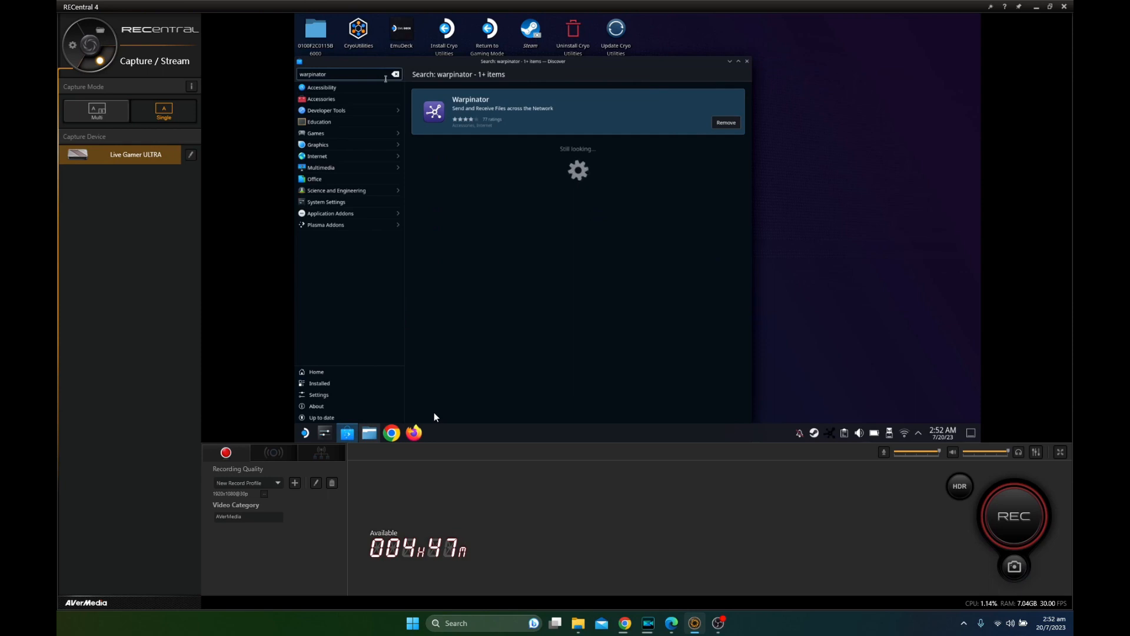
click(577, 112)
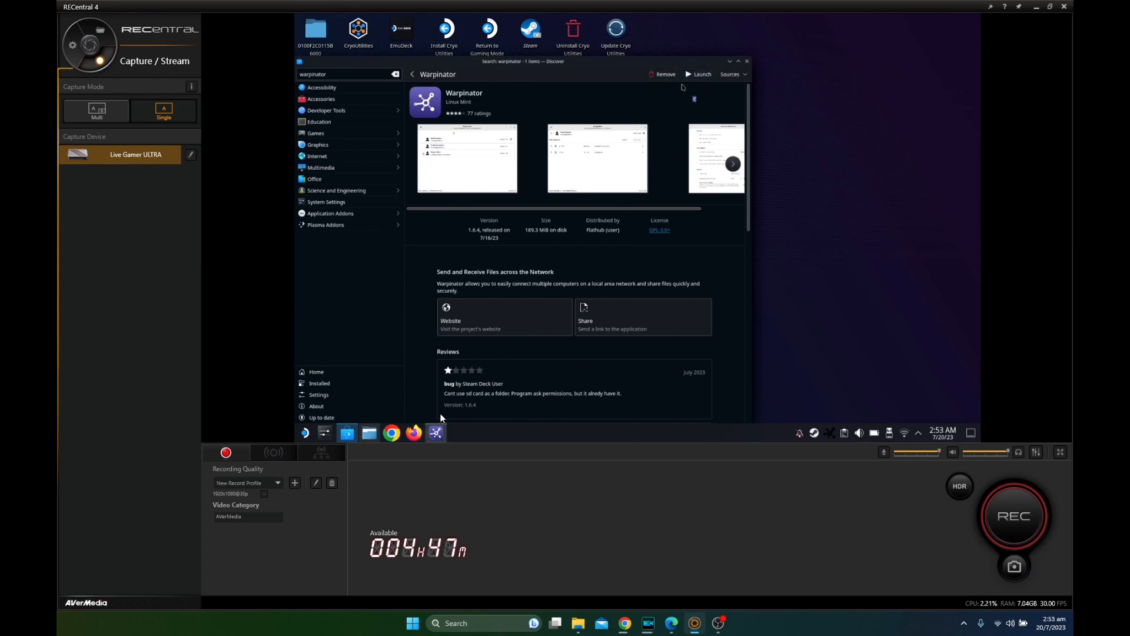
Launch Warpinator and show its Connection preferences with the group code and ports.
click(699, 73)
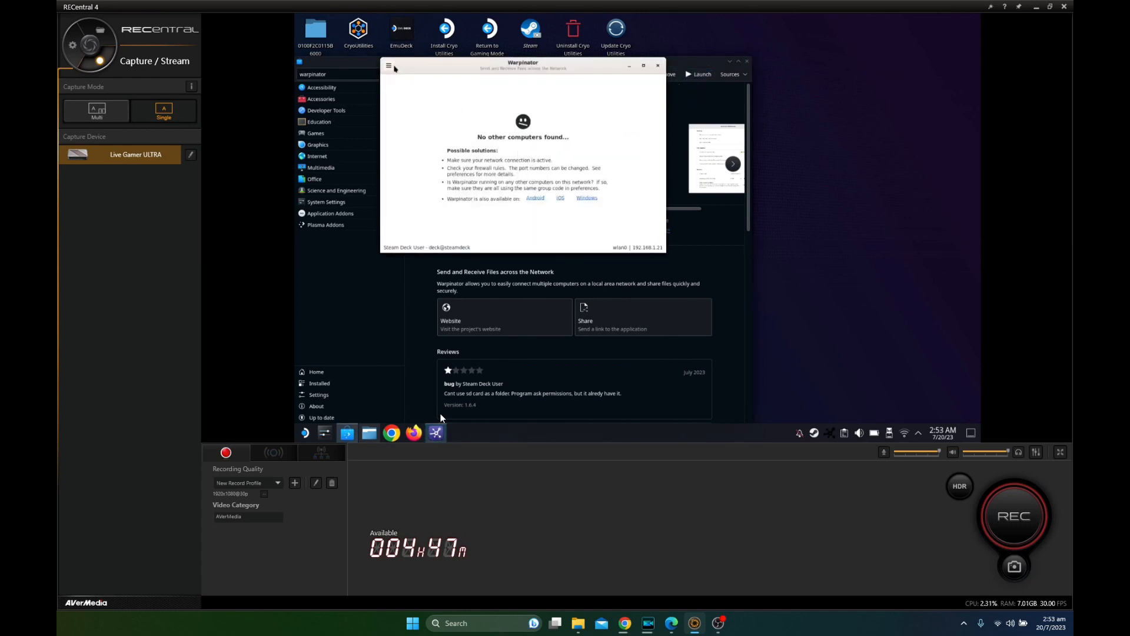
click(389, 66)
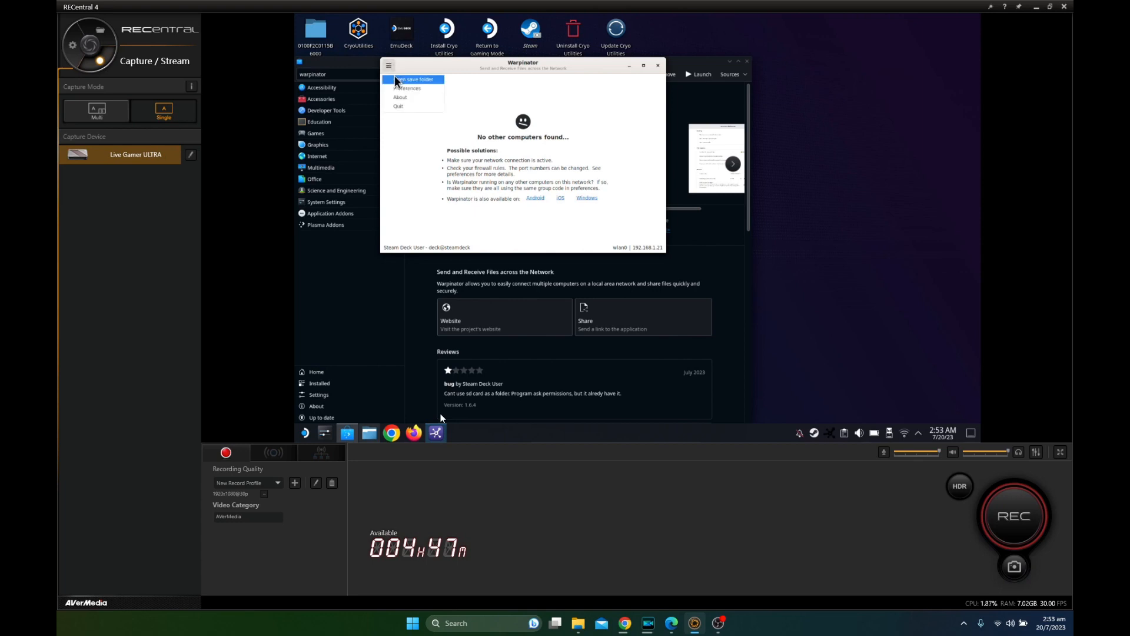
click(409, 89)
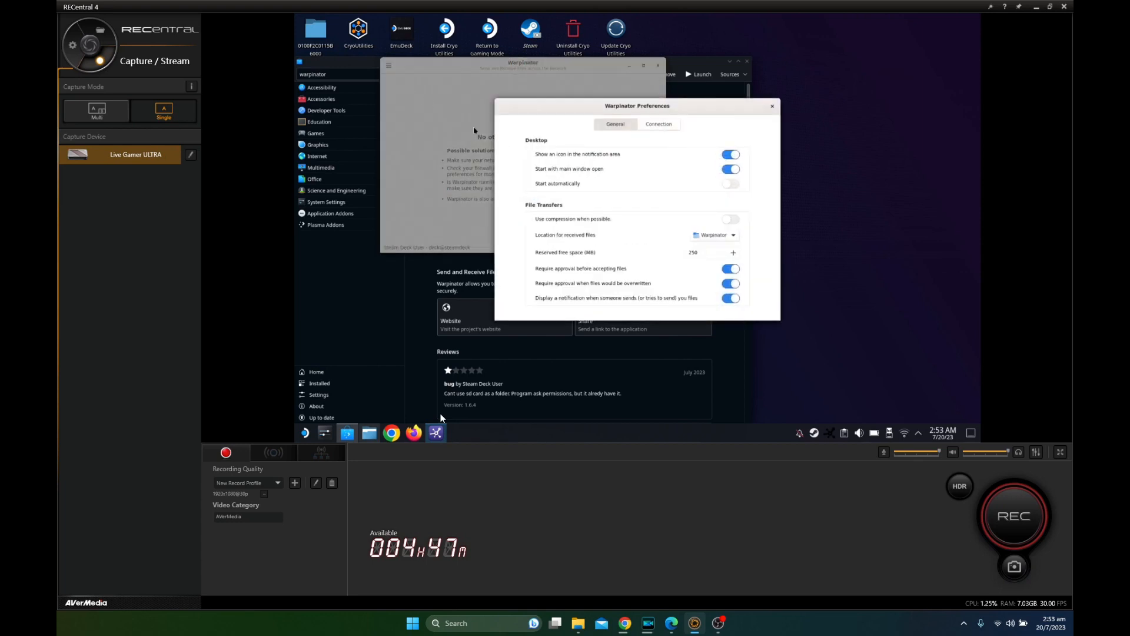
click(657, 123)
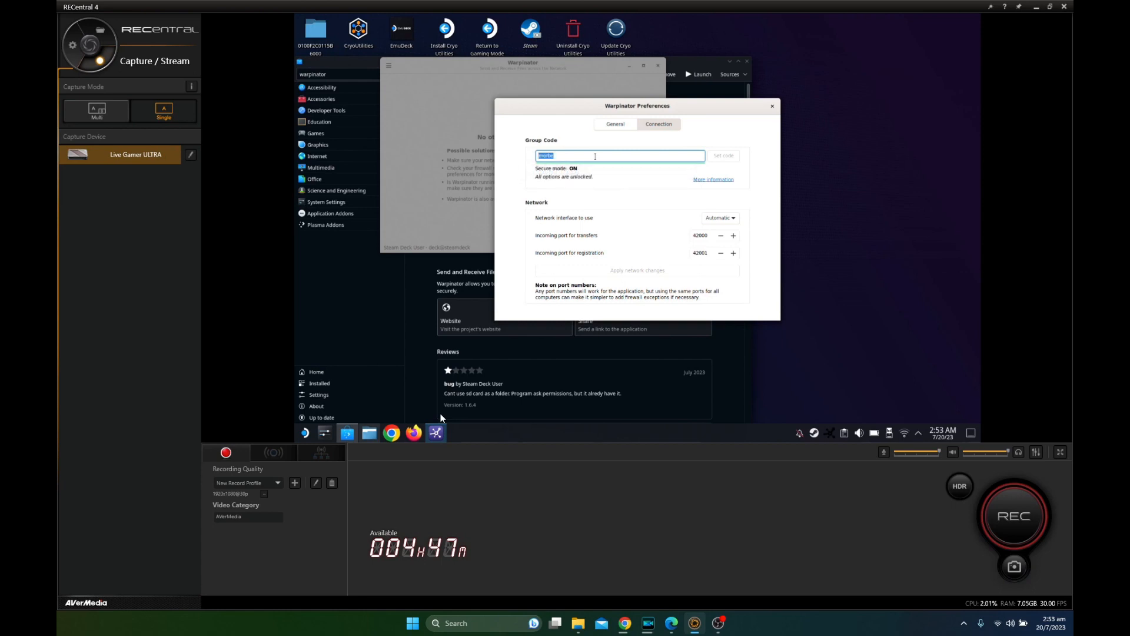
mouse_move(749, 140)
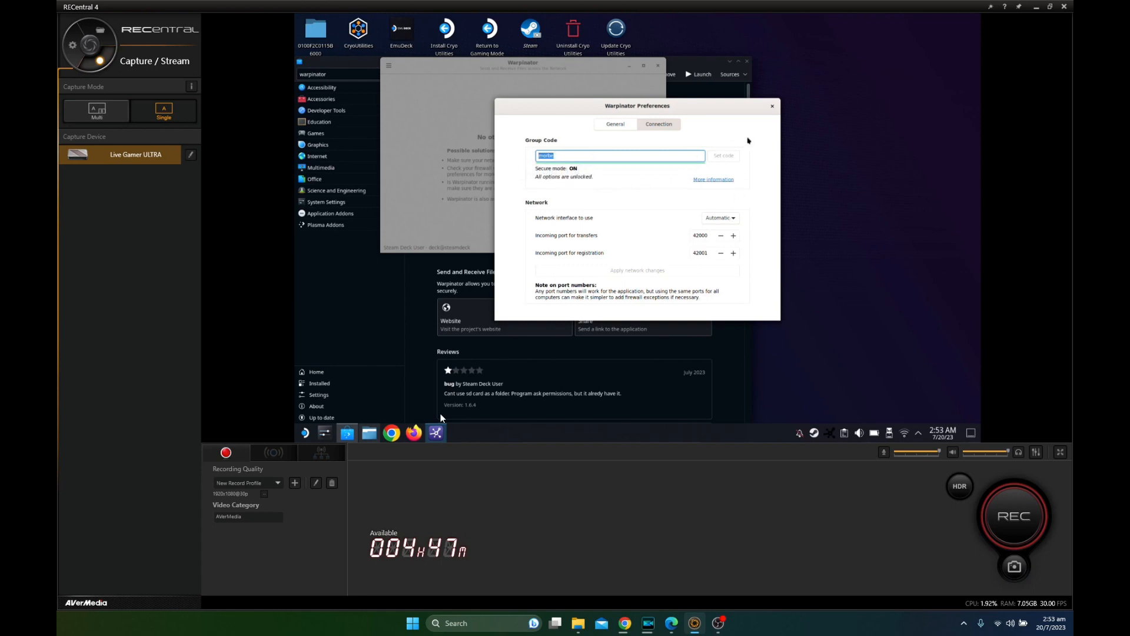
mouse_move(734, 277)
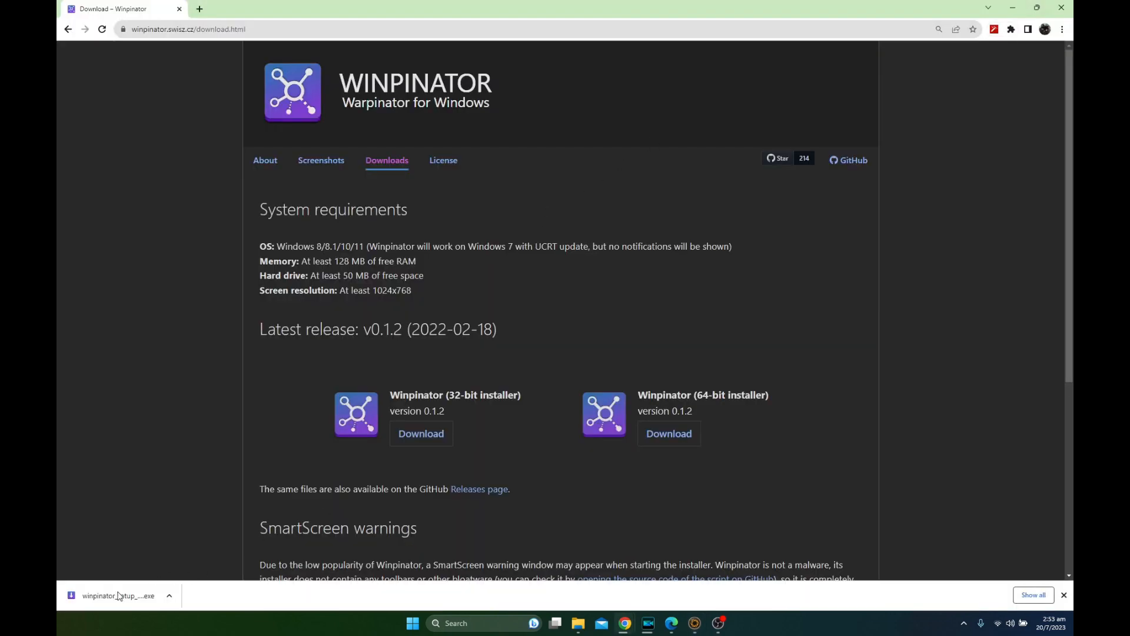
Run the installer in English, accept the GPL license, keep Program Files and toggle the desktop shortcut.
click(118, 596)
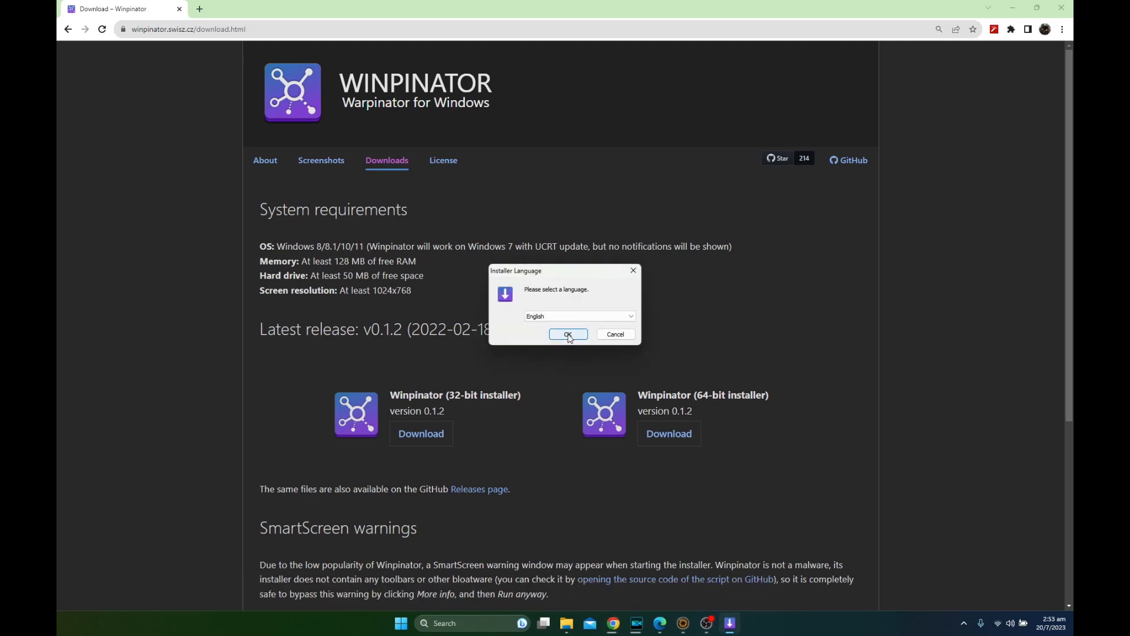
click(567, 333)
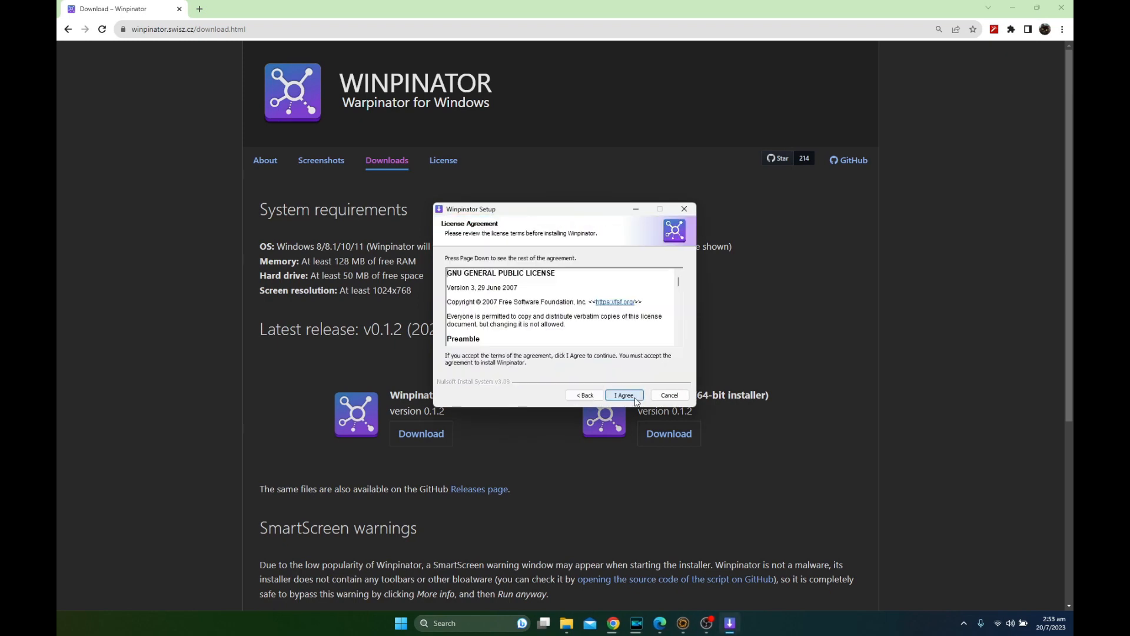
click(622, 396)
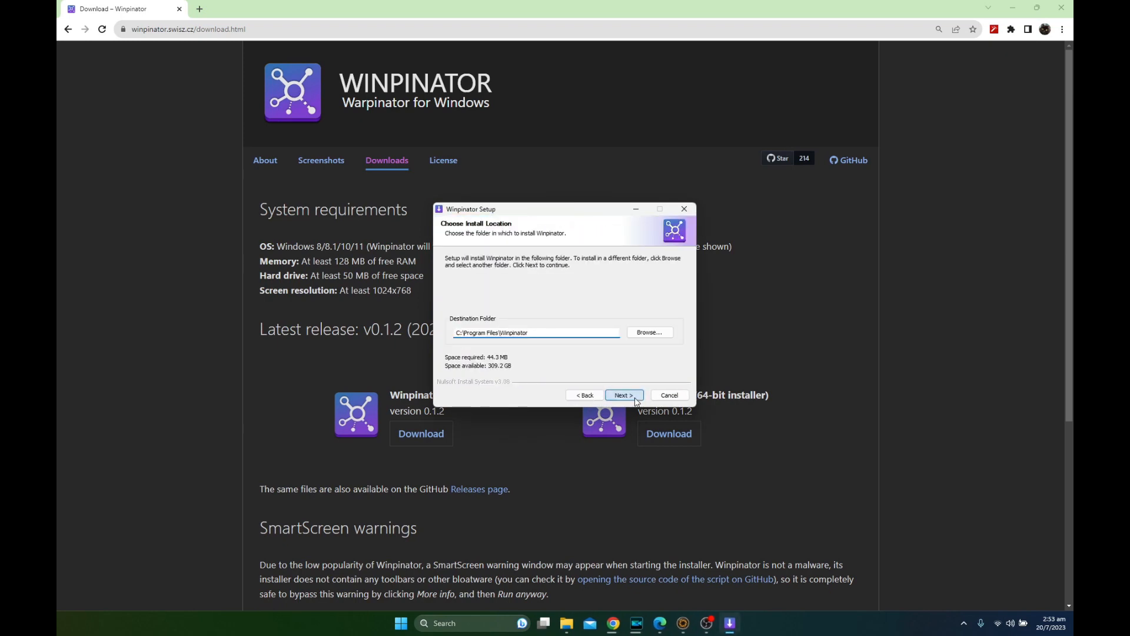
click(620, 395)
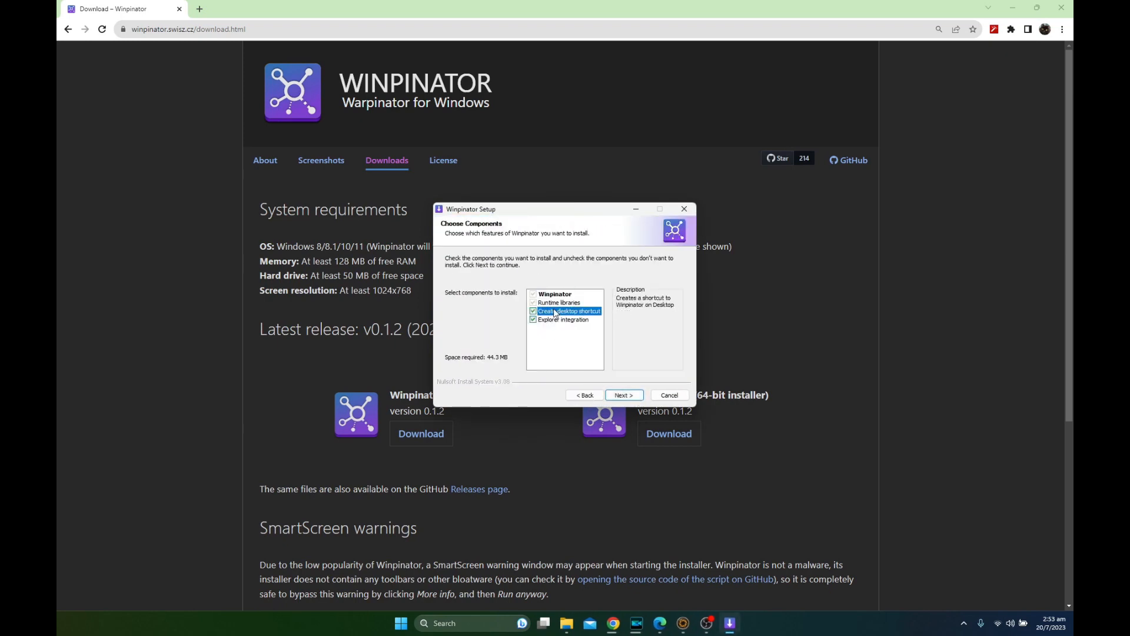
click(533, 311)
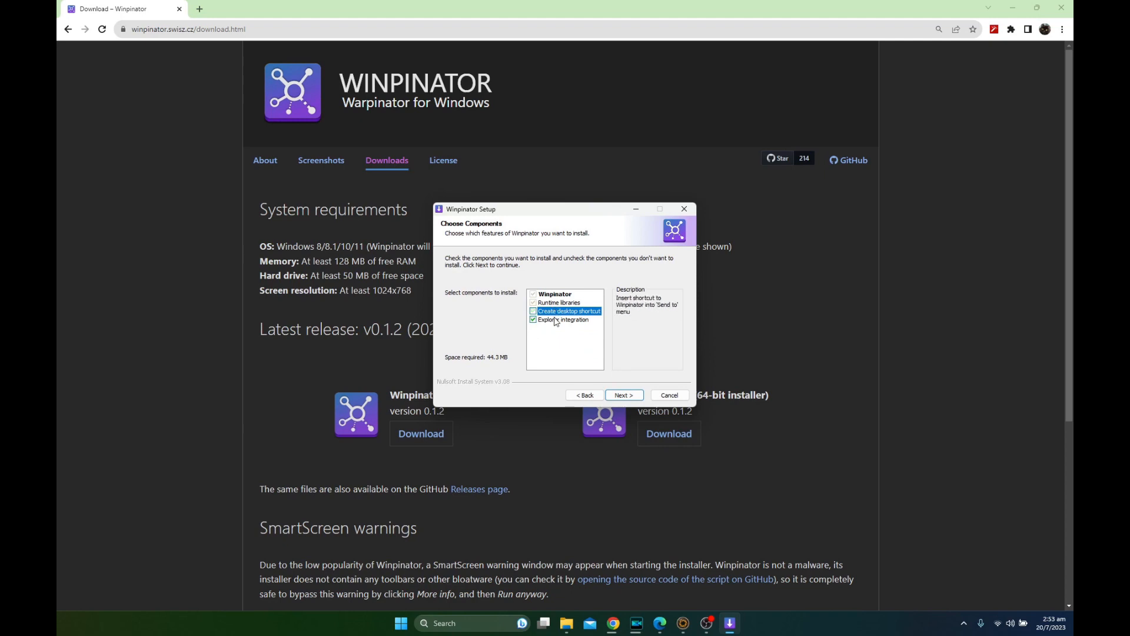
click(621, 394)
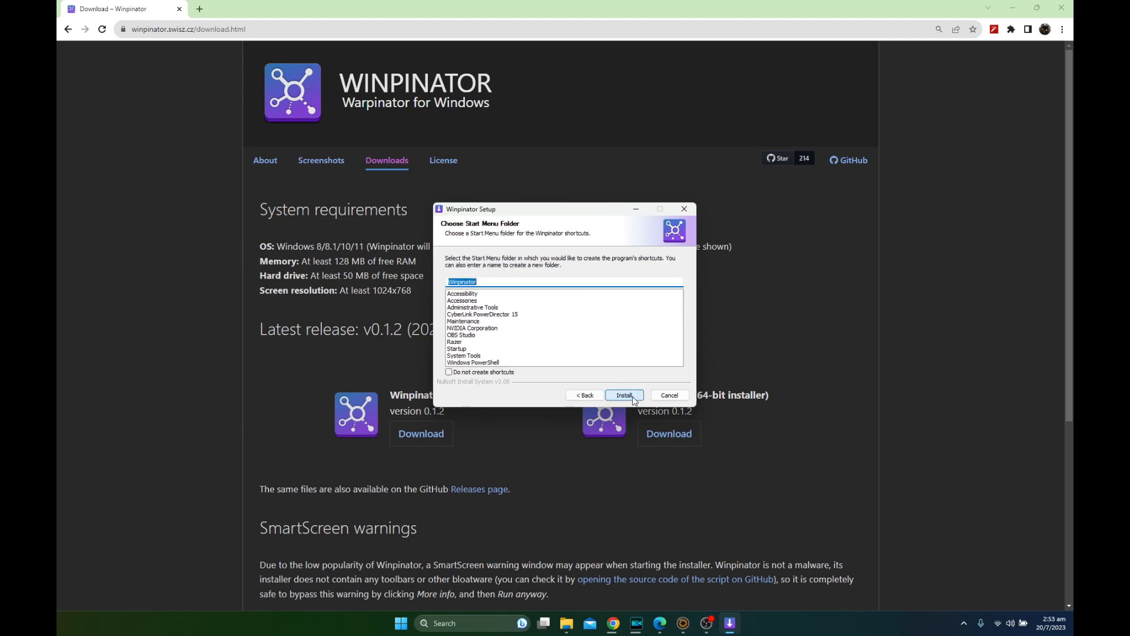
mouse_move(623, 394)
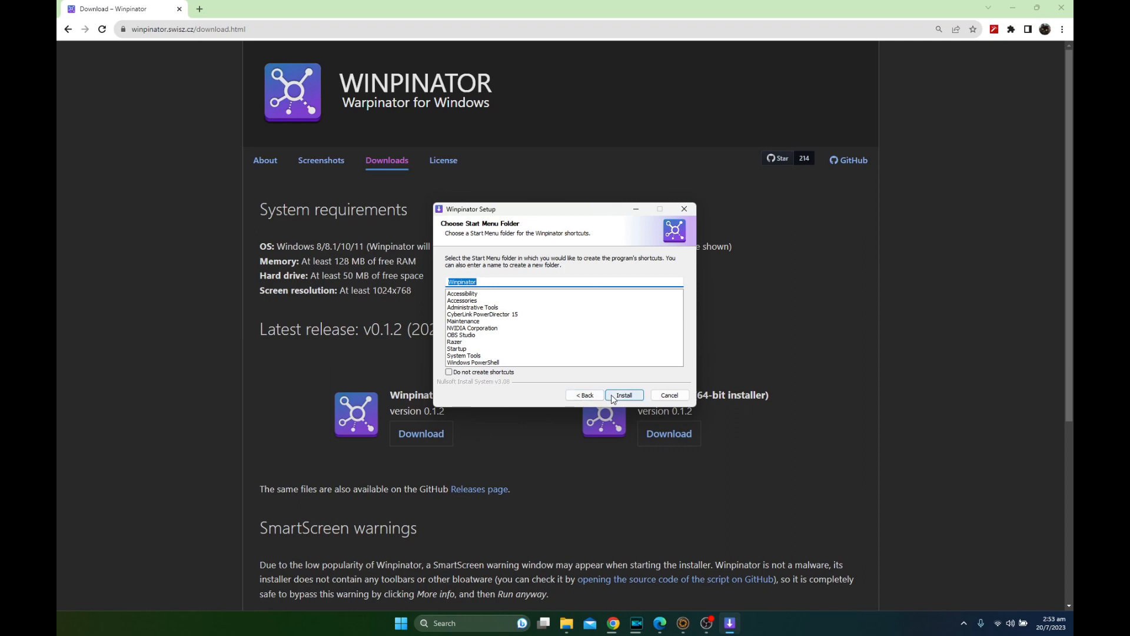
Install Winpinator and finish setup with Run Winpinator checked.
click(622, 395)
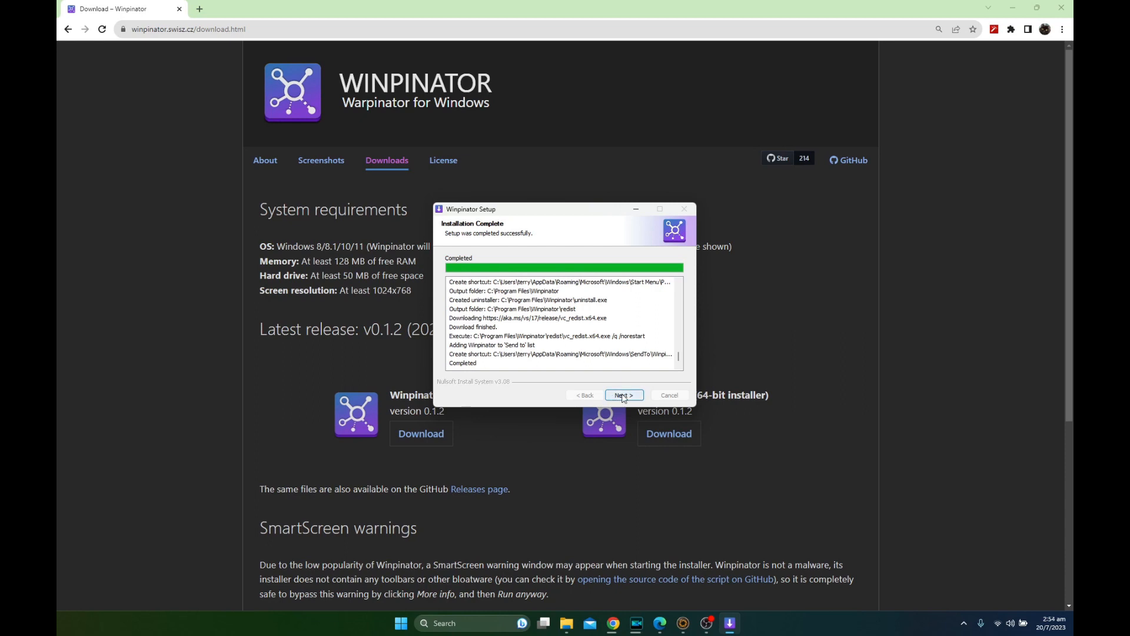
click(621, 395)
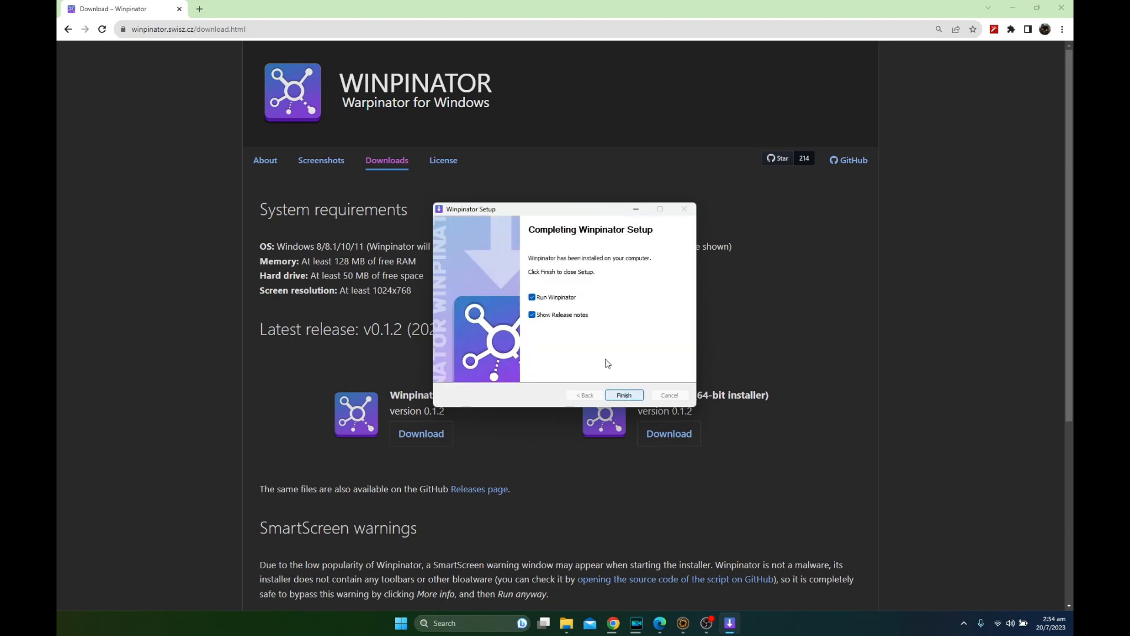
click(621, 395)
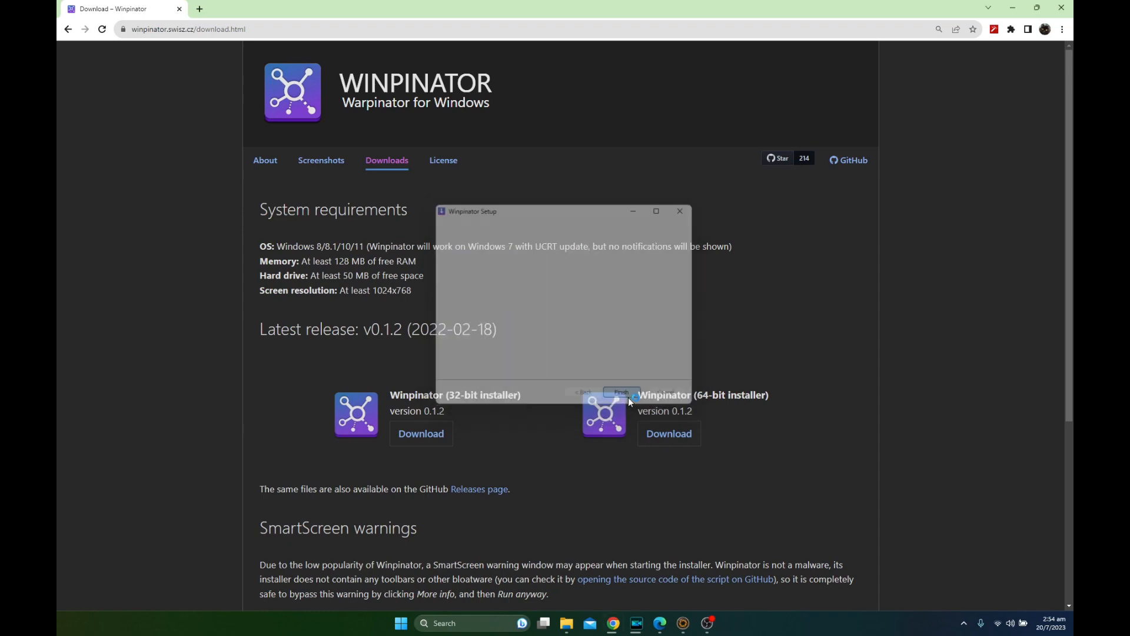
Allow Winpinator through the Windows firewall so it can search the network for computers.
click(619, 392)
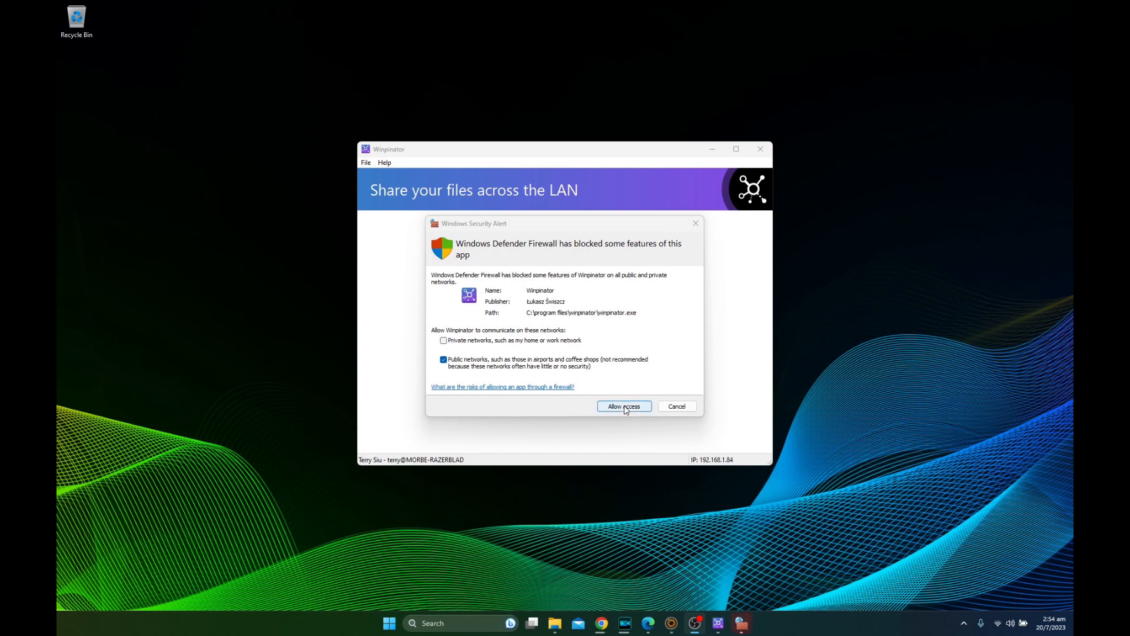
click(622, 406)
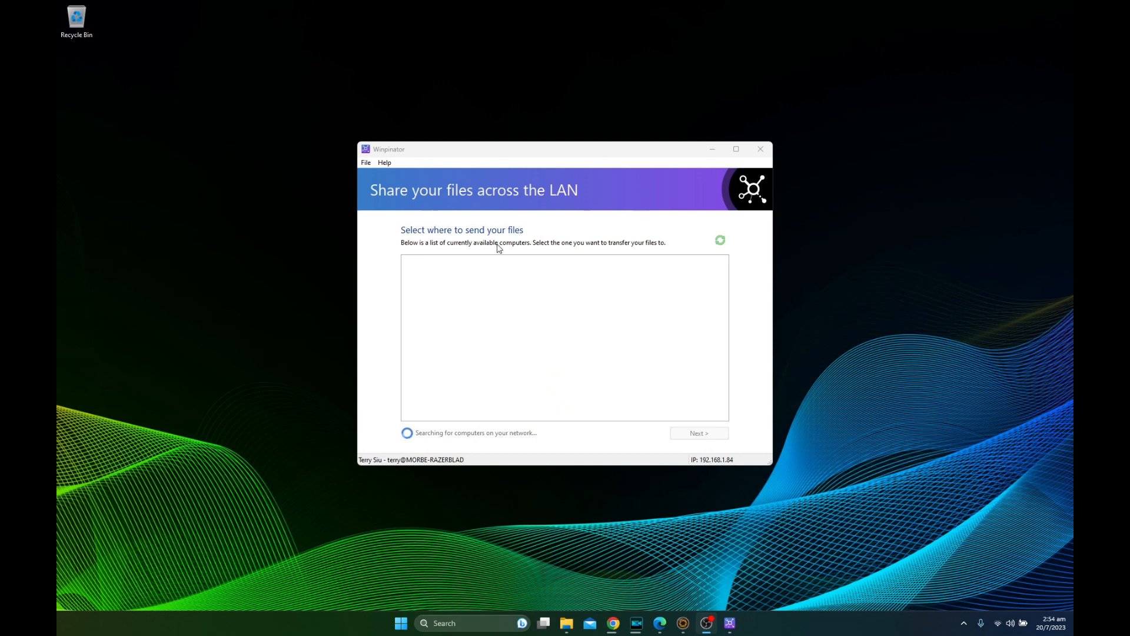
mouse_move(568, 255)
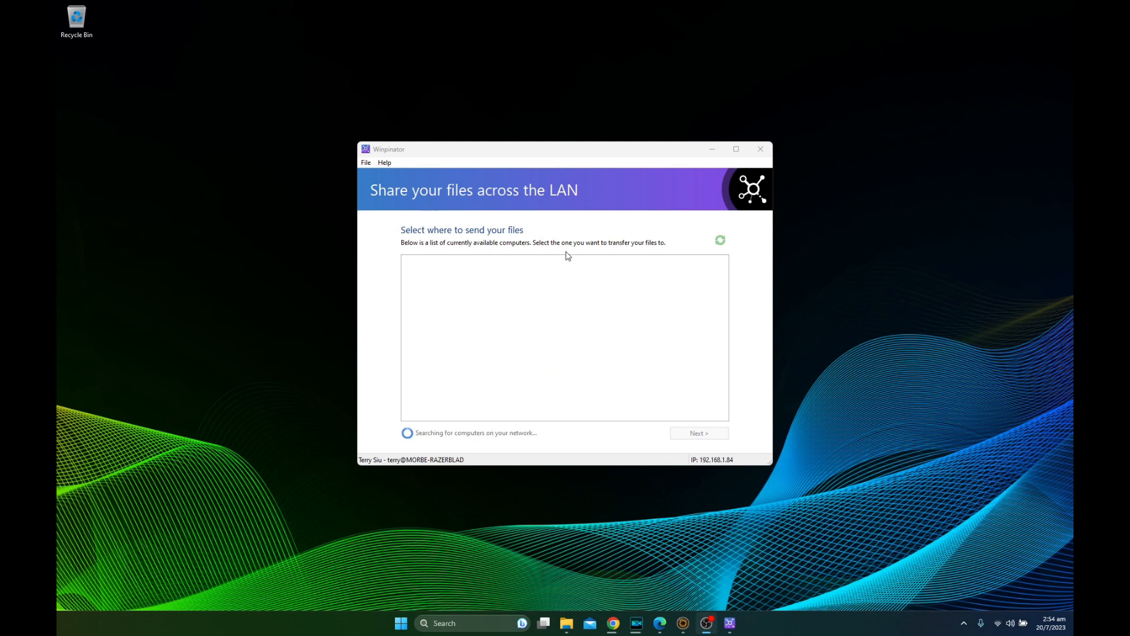
mouse_move(460, 276)
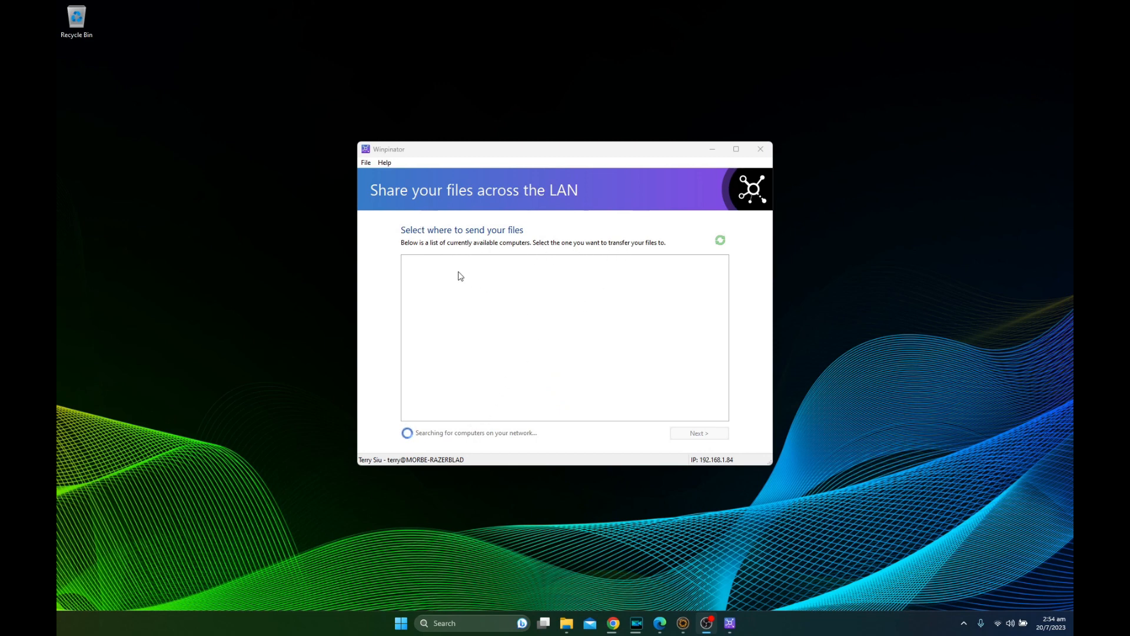
mouse_move(554, 249)
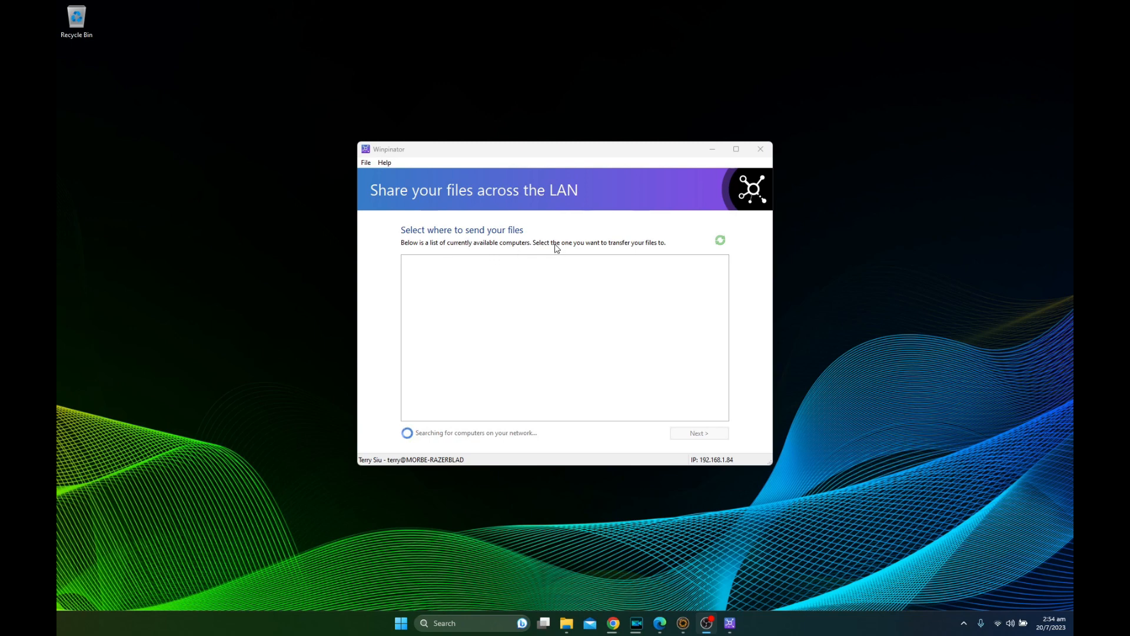
Change Winpinator's group code to morbe in the Connection preferences and apply it.
click(365, 163)
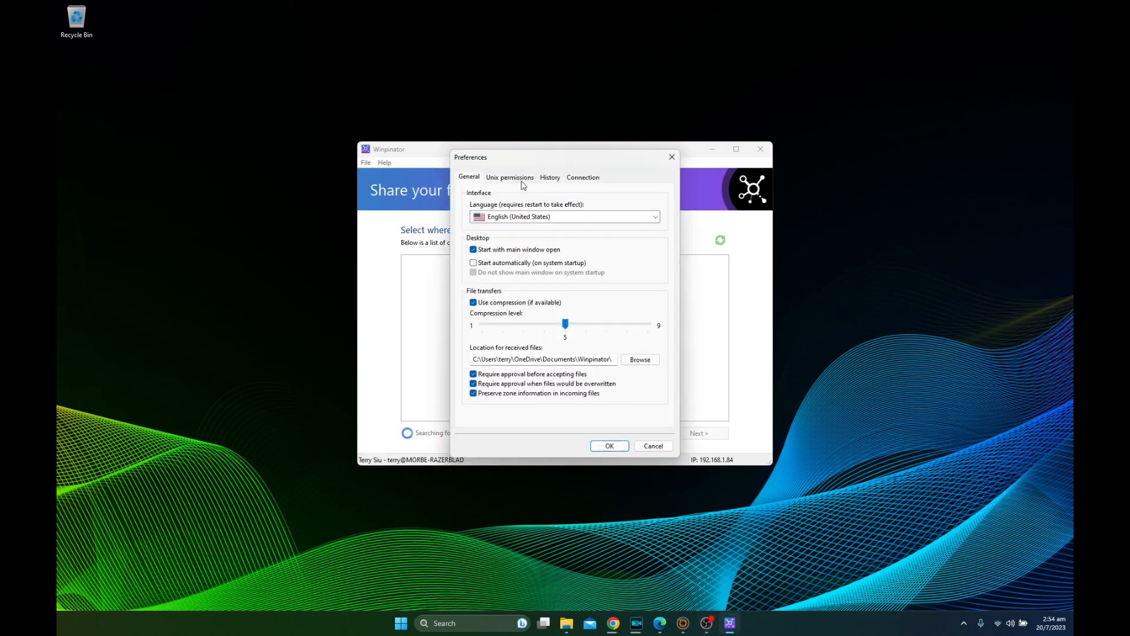
click(550, 178)
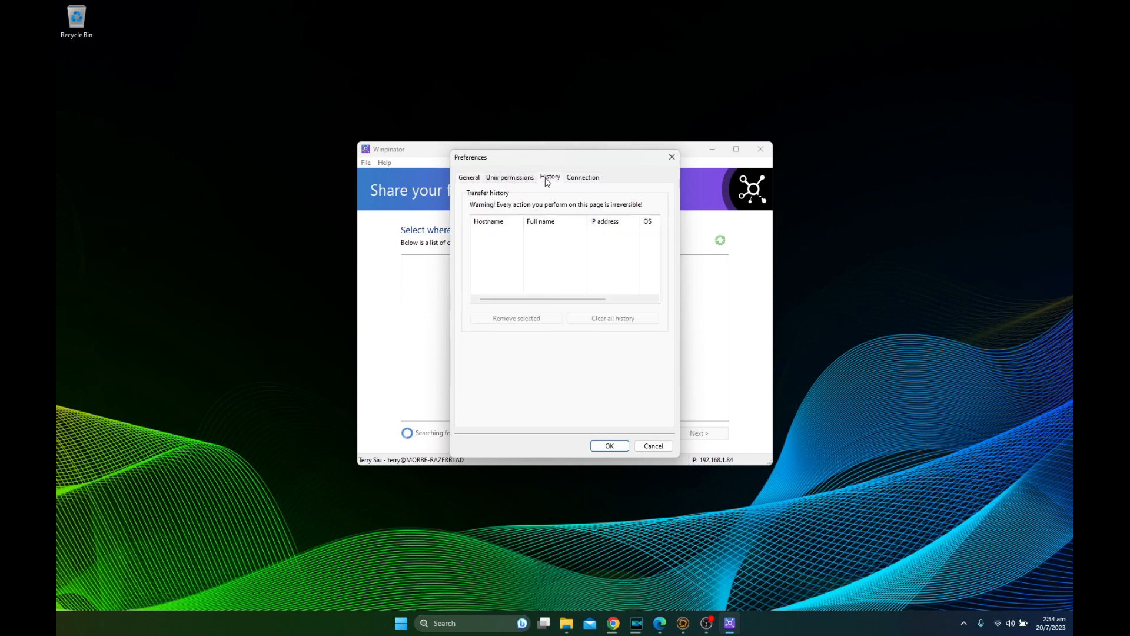
click(582, 177)
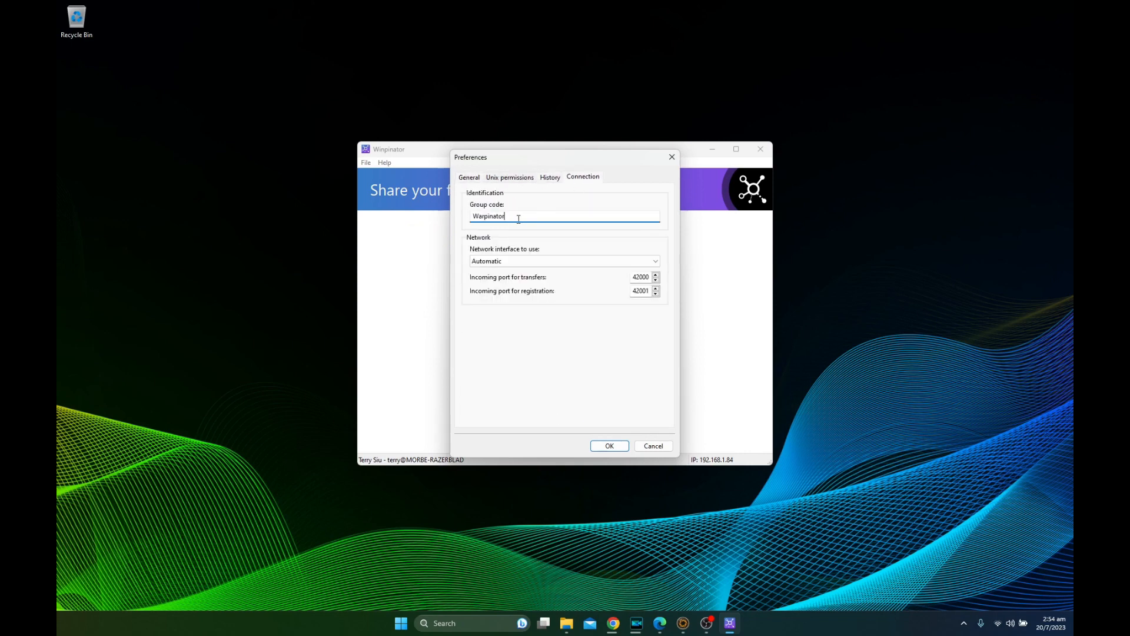
text(morbe)
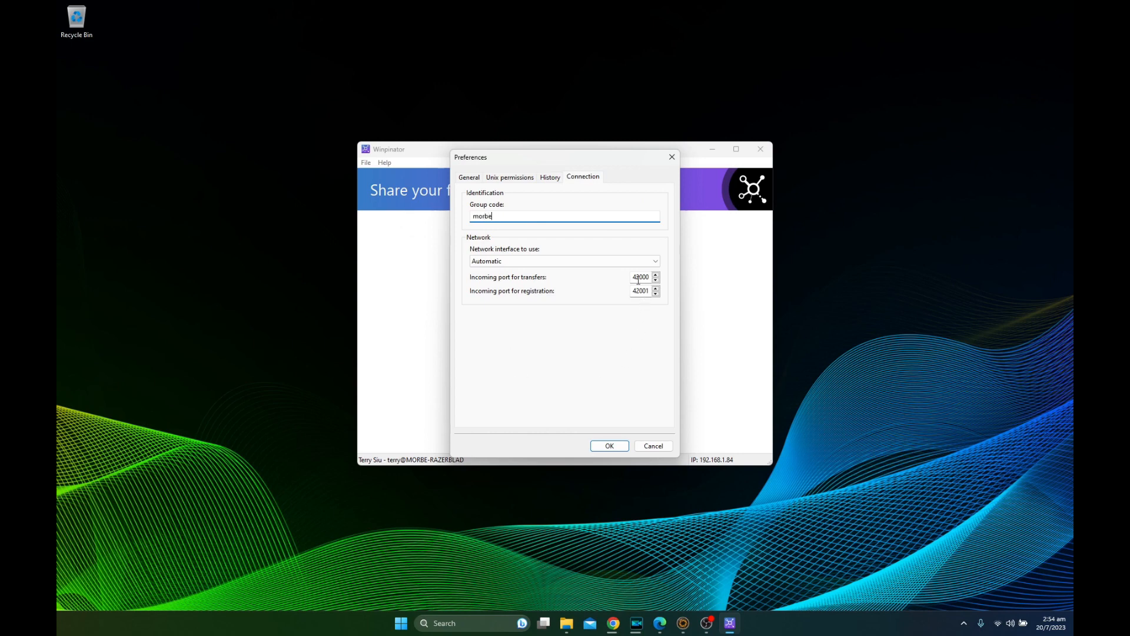
click(608, 445)
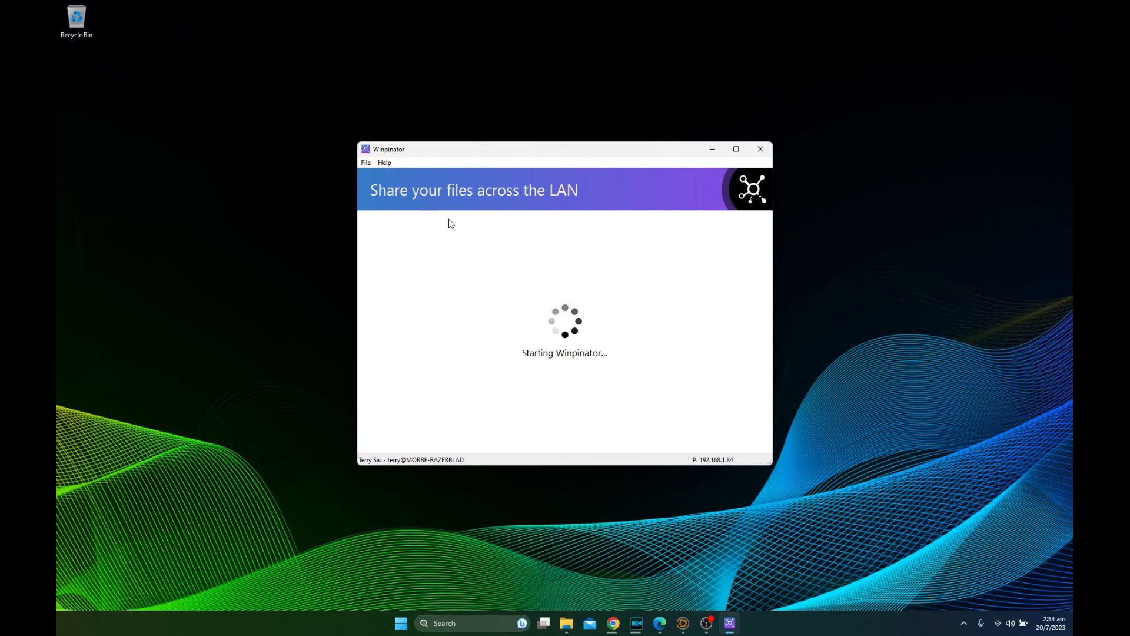
mouse_move(383, 162)
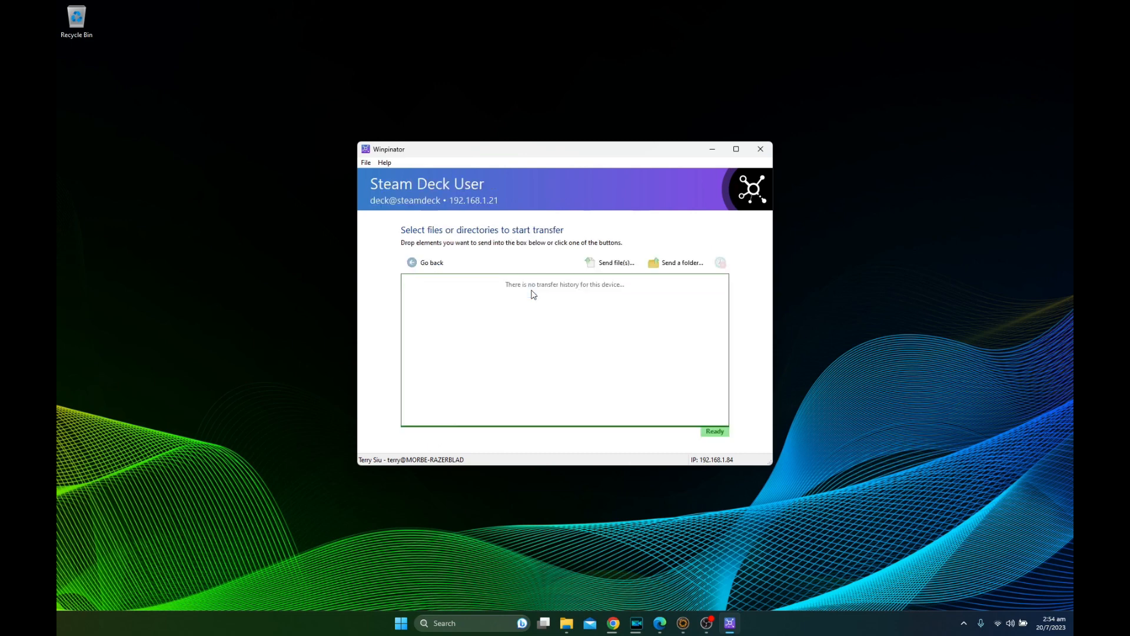
mouse_move(576, 292)
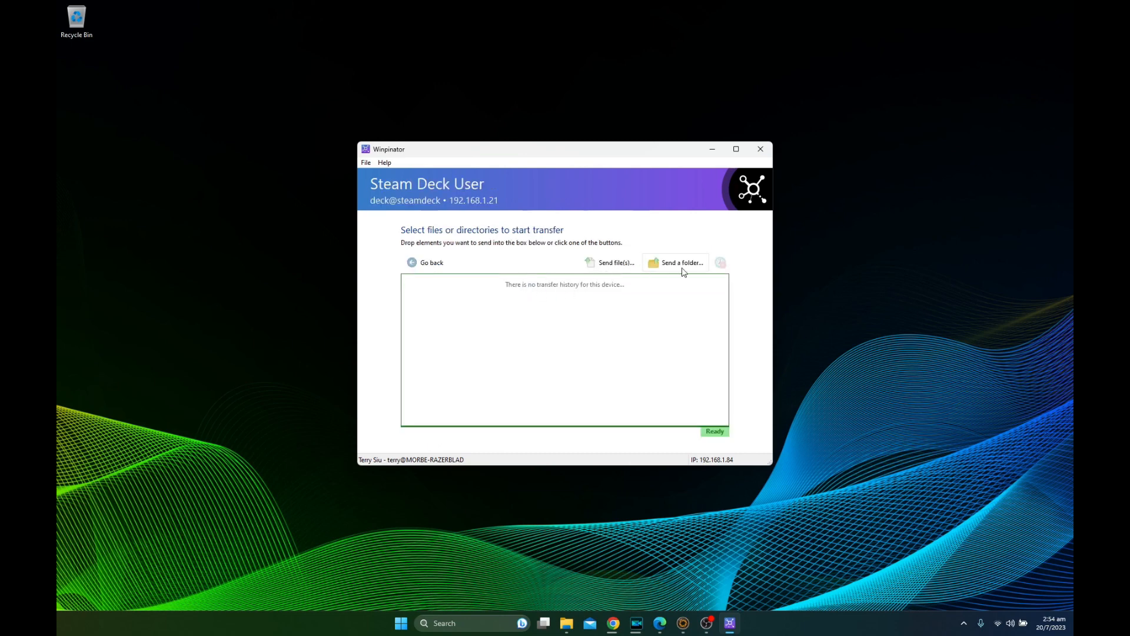
Open and dismiss the File menu on the Steam Deck User transfer screen.
click(365, 163)
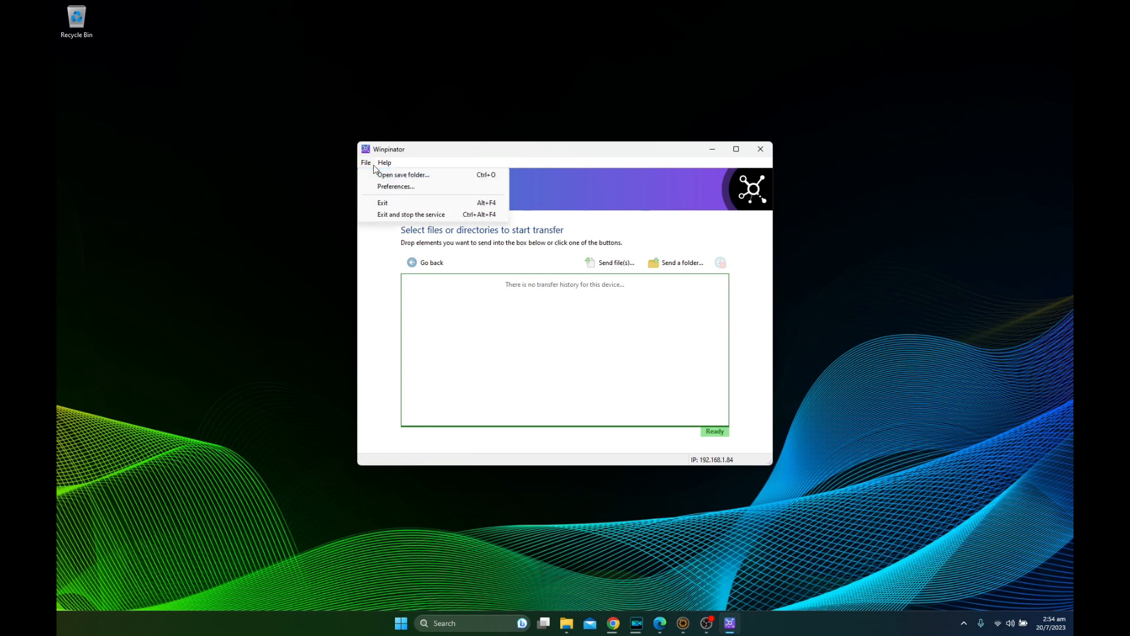
click(384, 162)
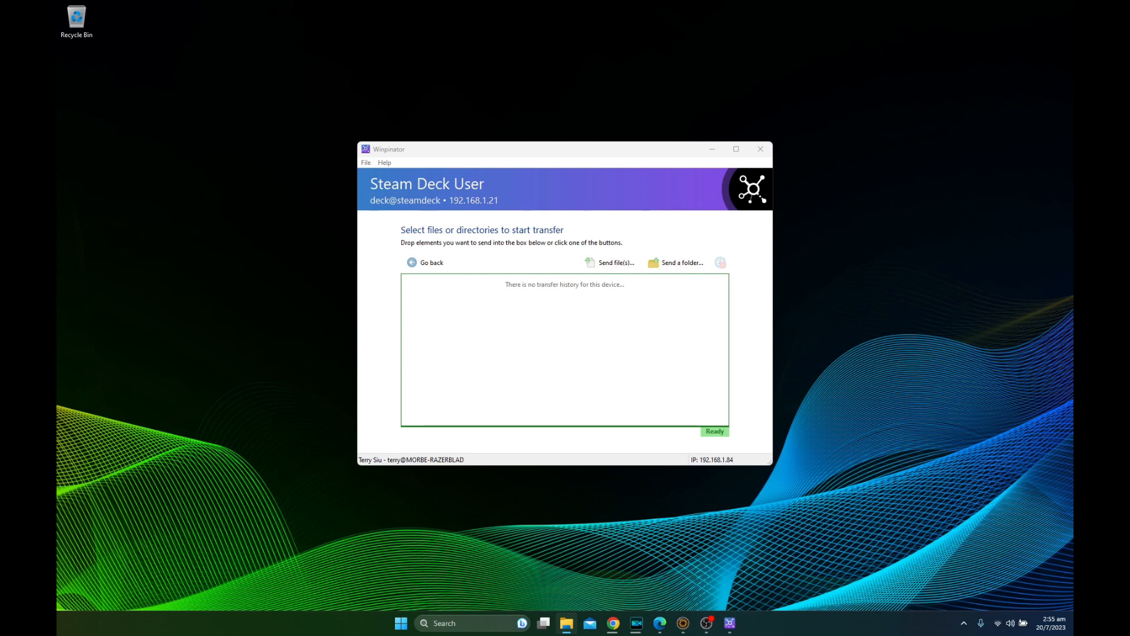
Browse Documents in File Explorer to locate the Horizon Zero Dawn folder.
click(566, 622)
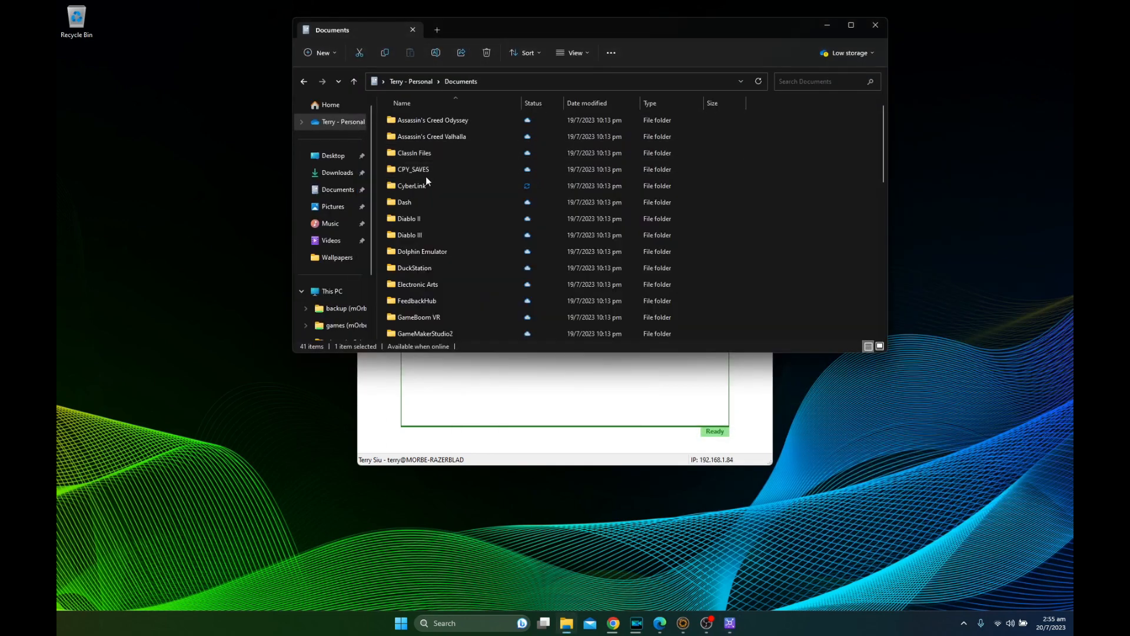
click(405, 201)
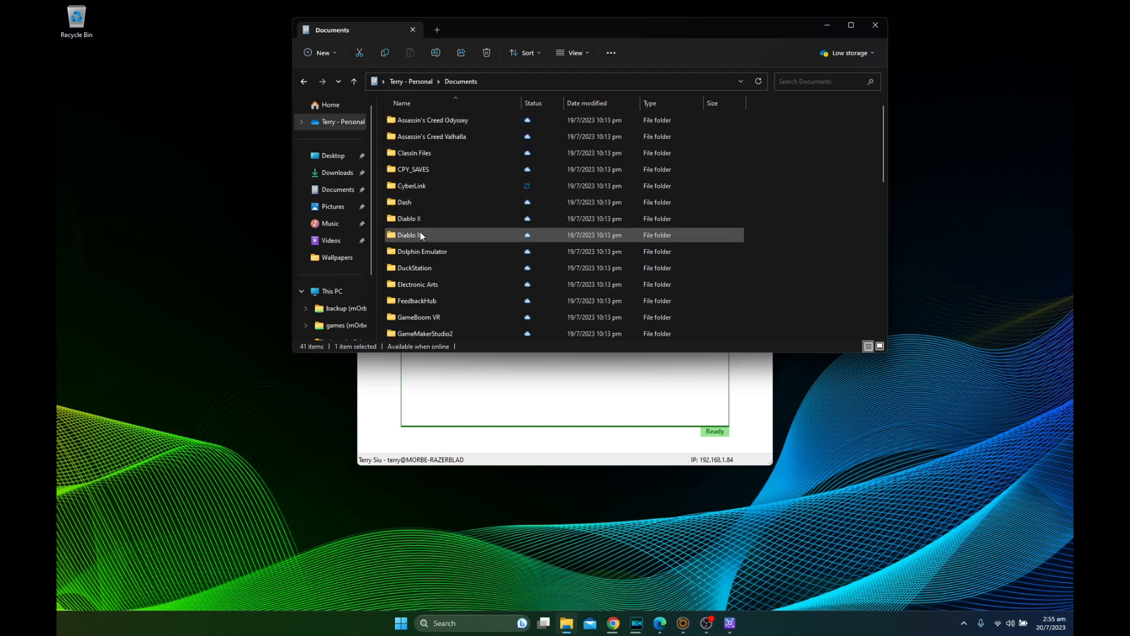
scroll(down, 3)
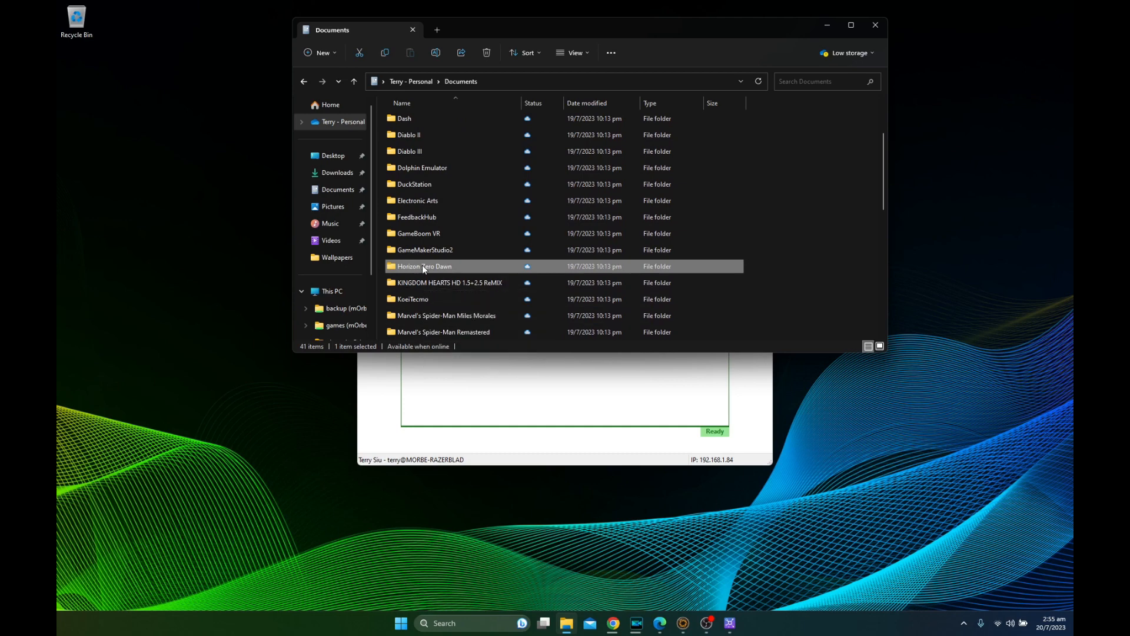
scroll(up, 3)
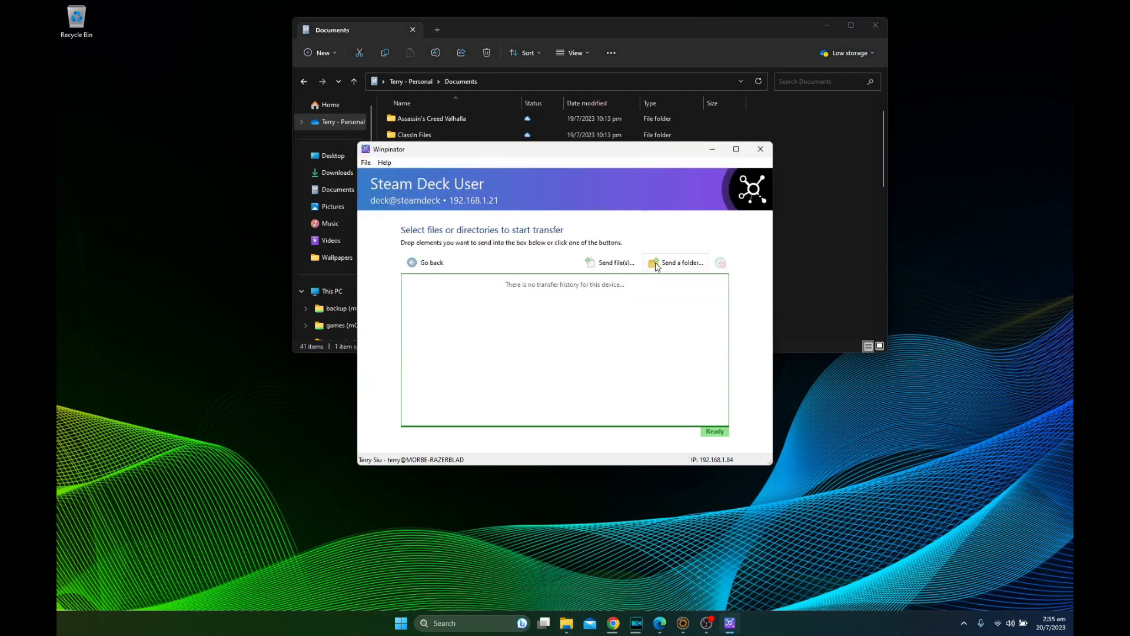
Send the Horizon Zero Dawn folder from Documents to the Steam Deck User device.
click(675, 261)
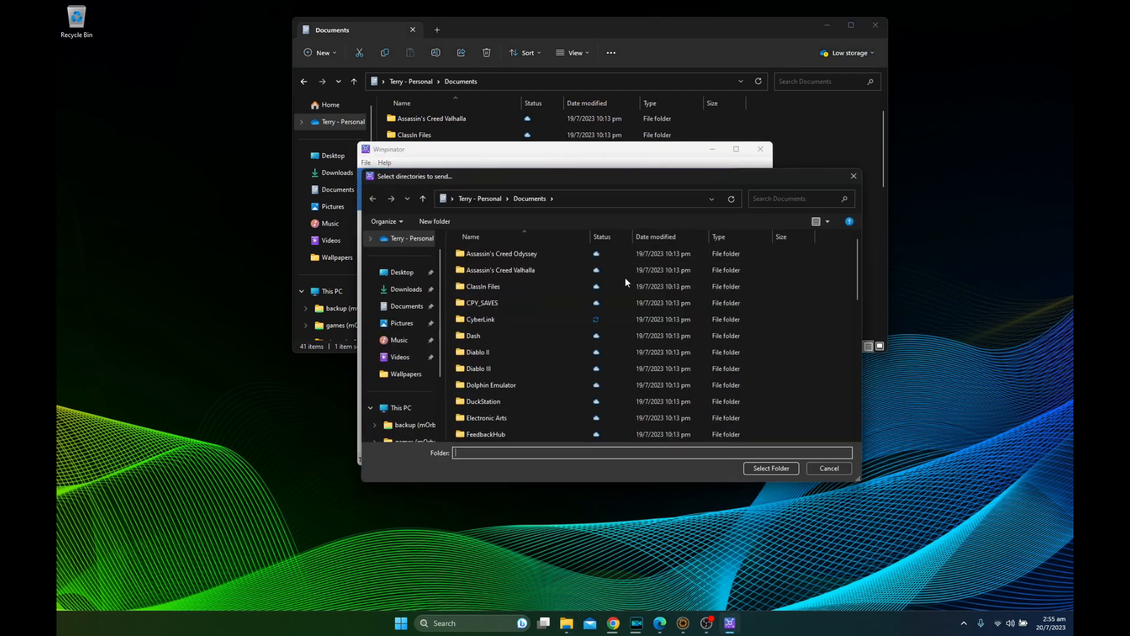
scroll(down, 3)
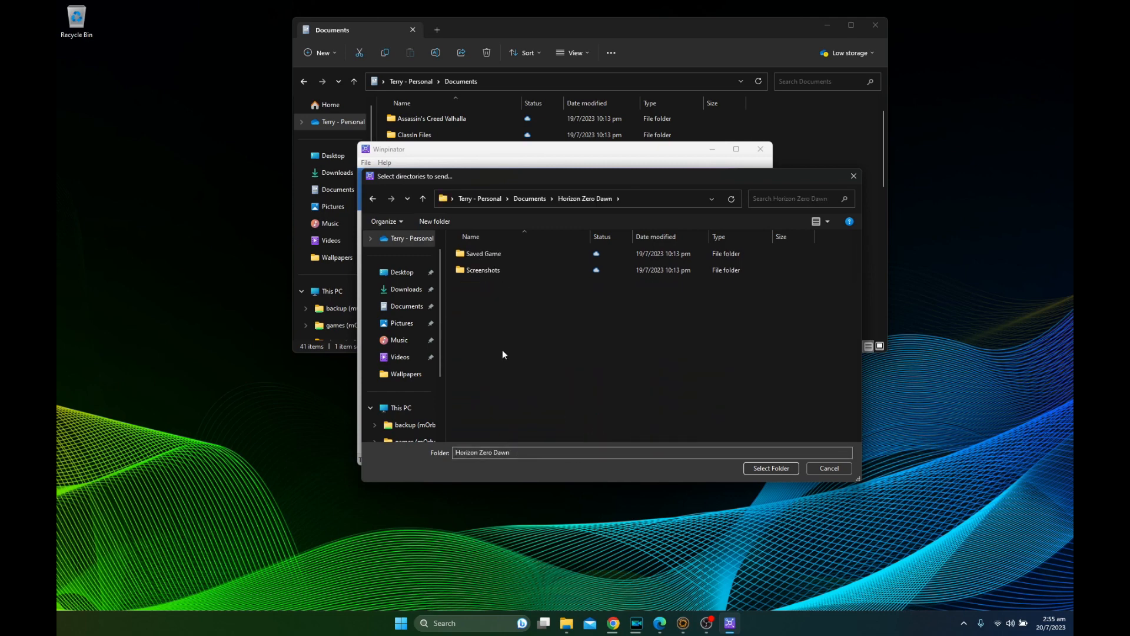
double_click(483, 254)
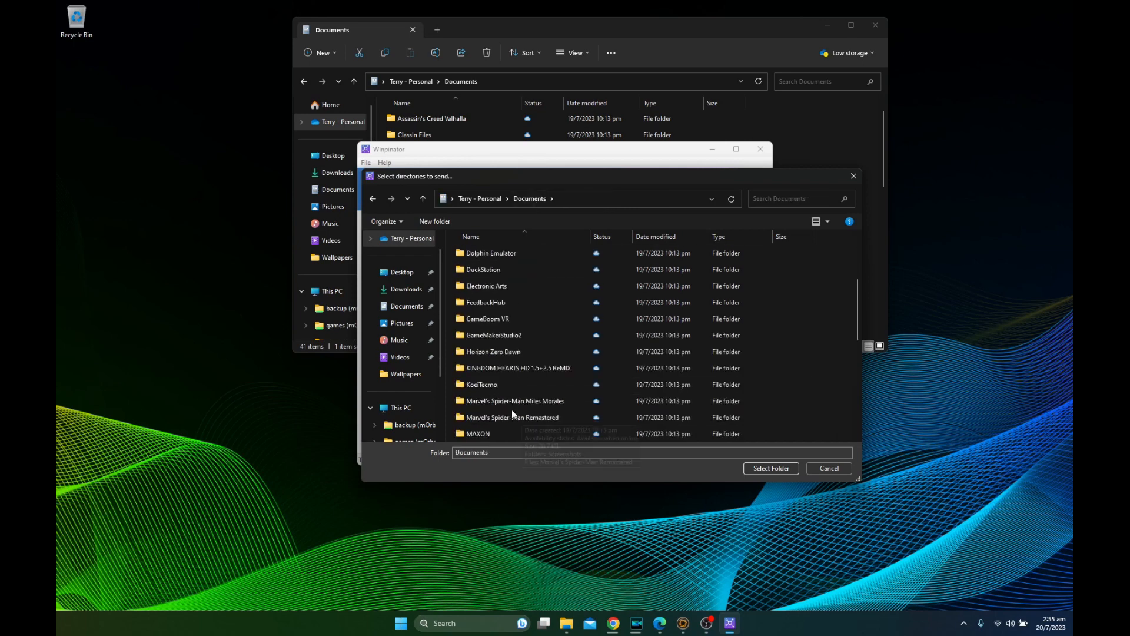
click(493, 351)
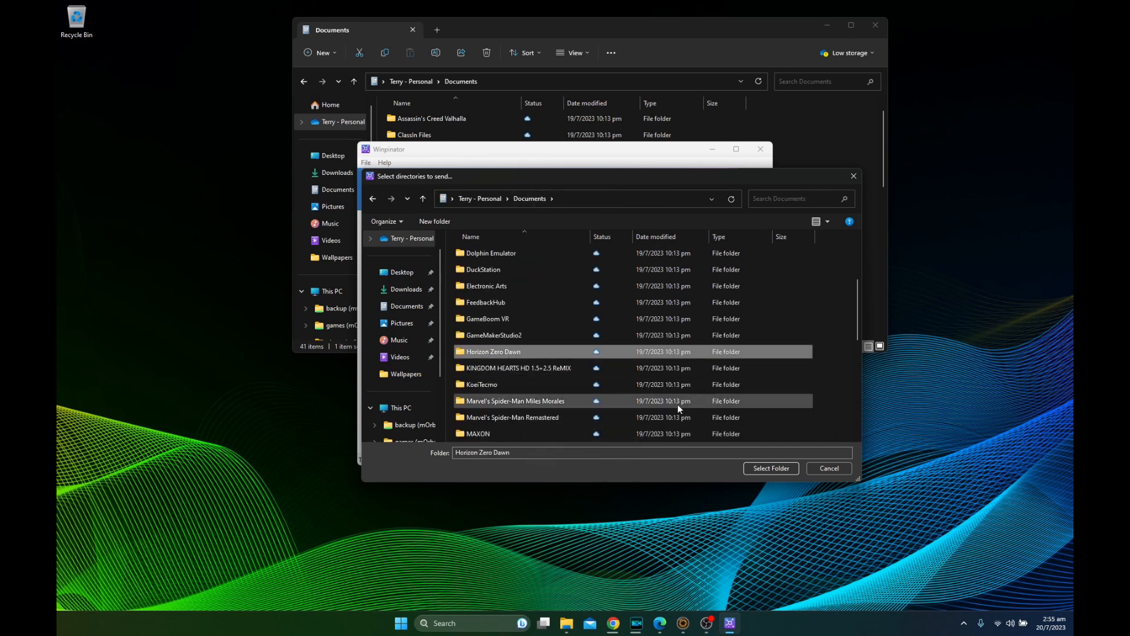
click(770, 468)
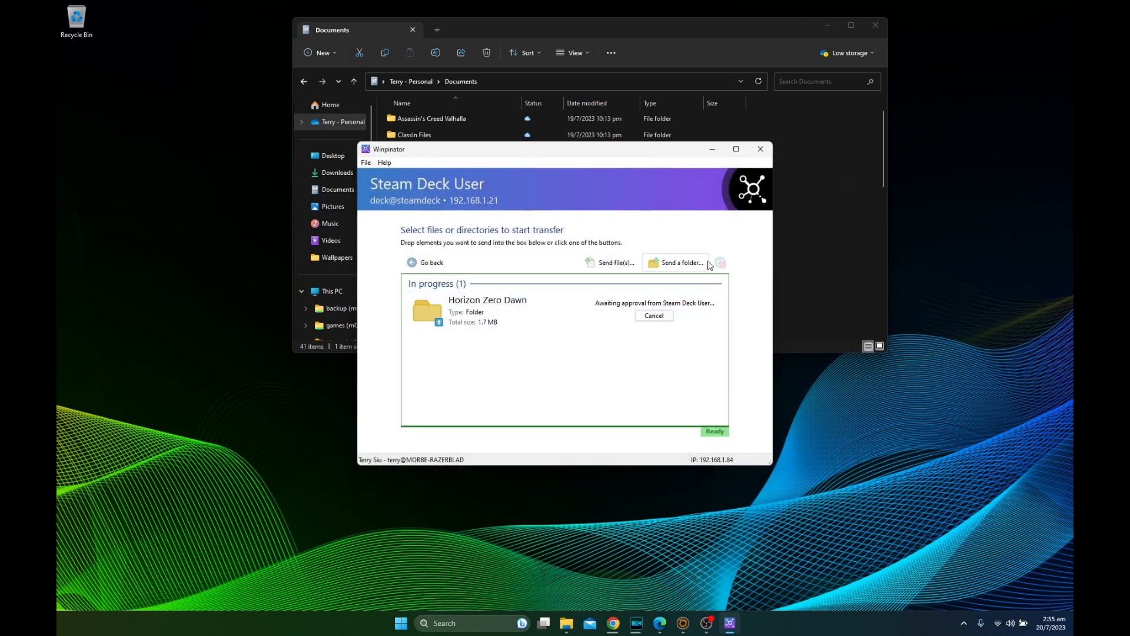
mouse_move(648, 628)
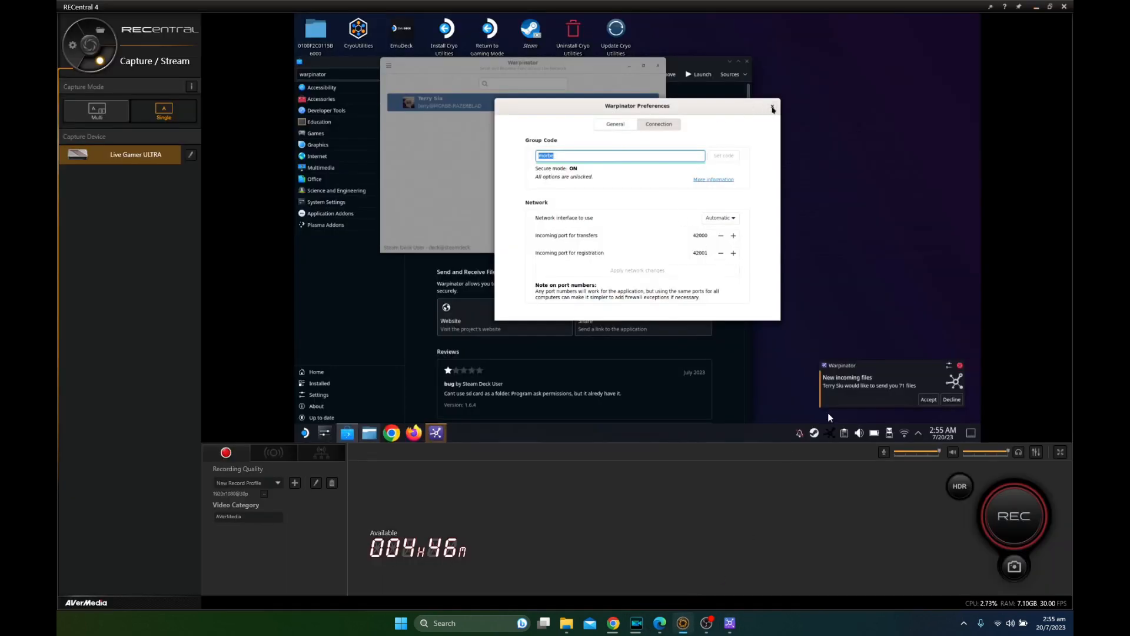
Close Warpinator preferences on the Deck and approve the 71 incoming files from the PC.
click(772, 108)
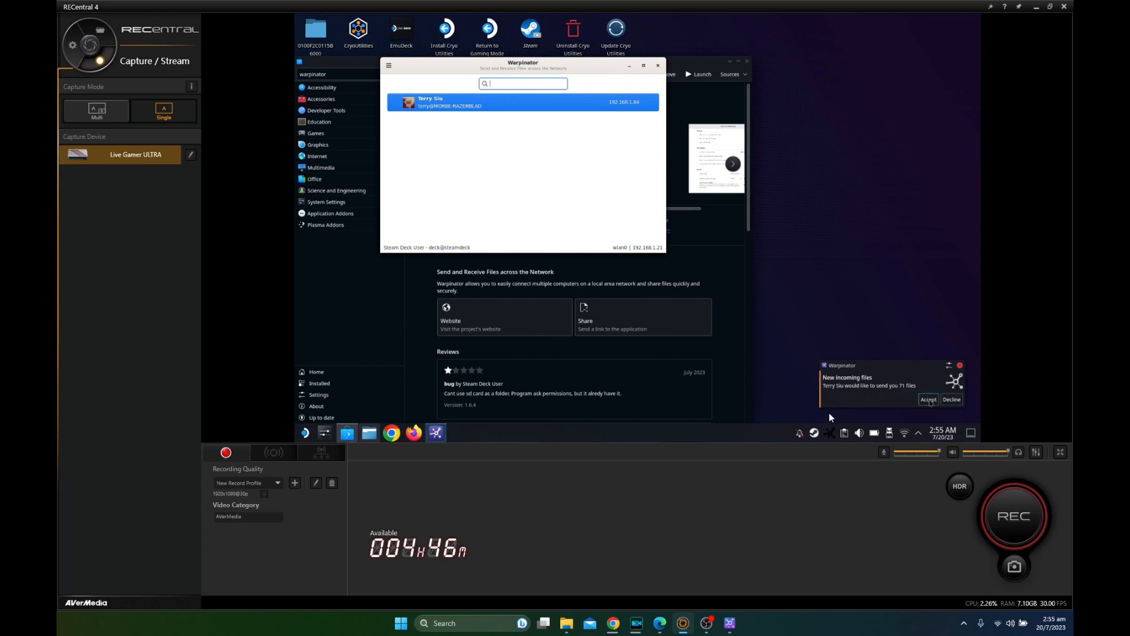
click(929, 399)
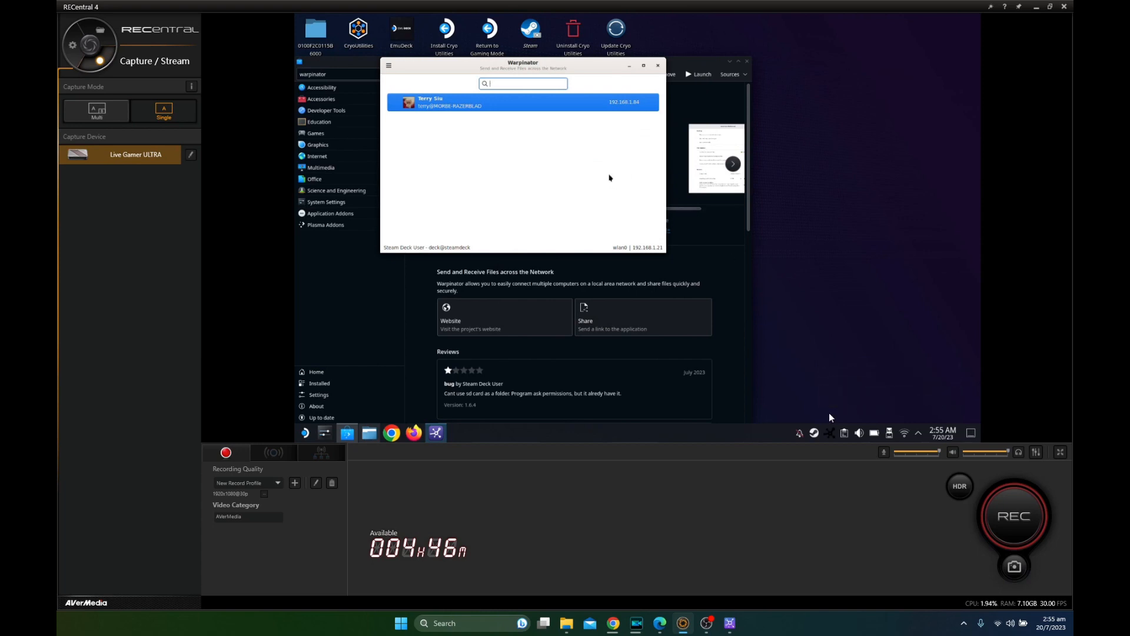
click(522, 101)
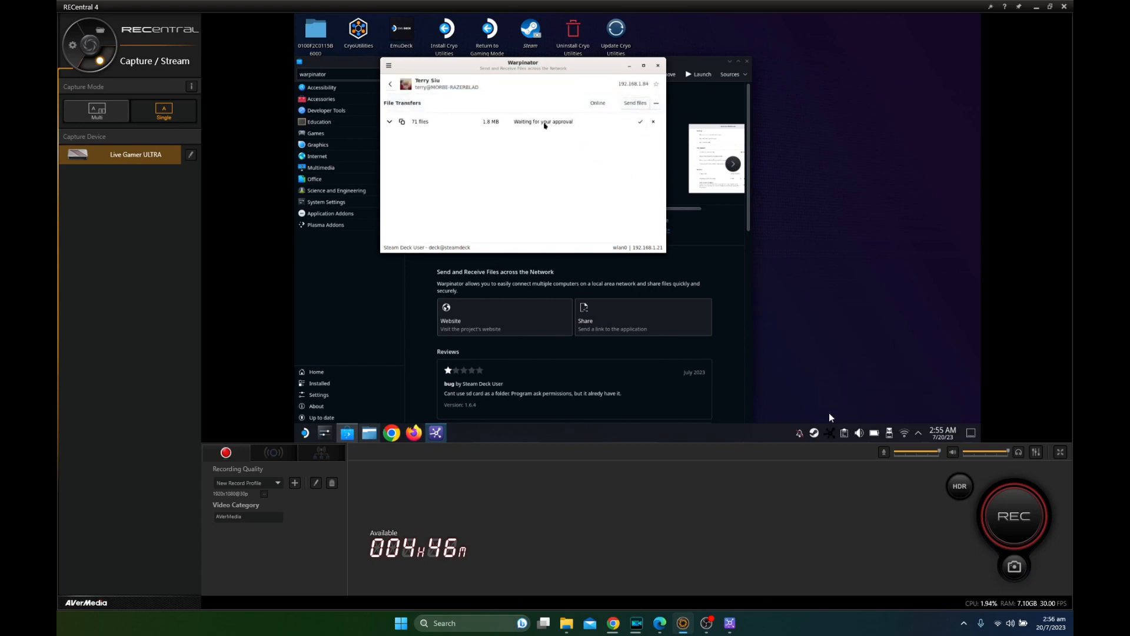
click(639, 121)
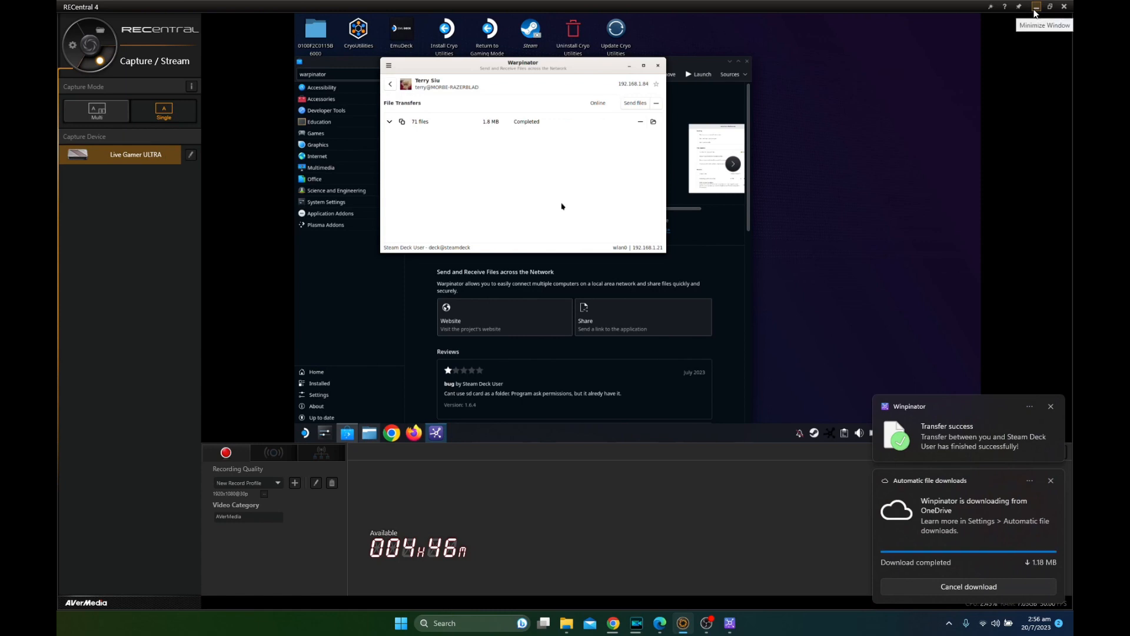
mouse_move(633, 152)
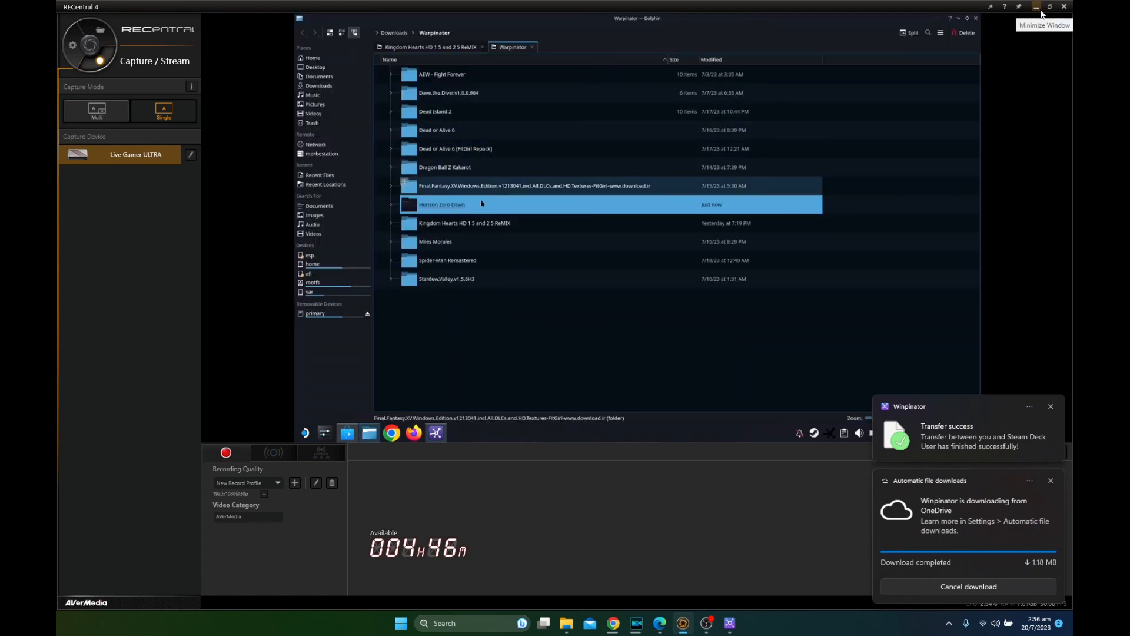
Browse into the received Horizon Zero Dawn folder's Saved Game subfolder to see the autosaves.
double_click(441, 203)
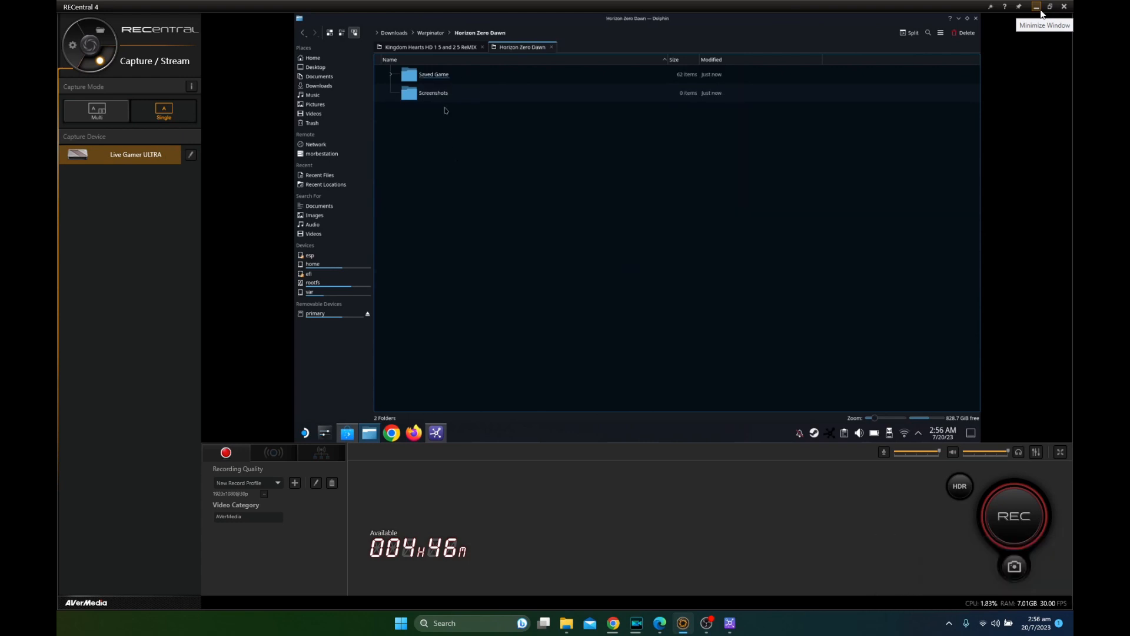
double_click(434, 73)
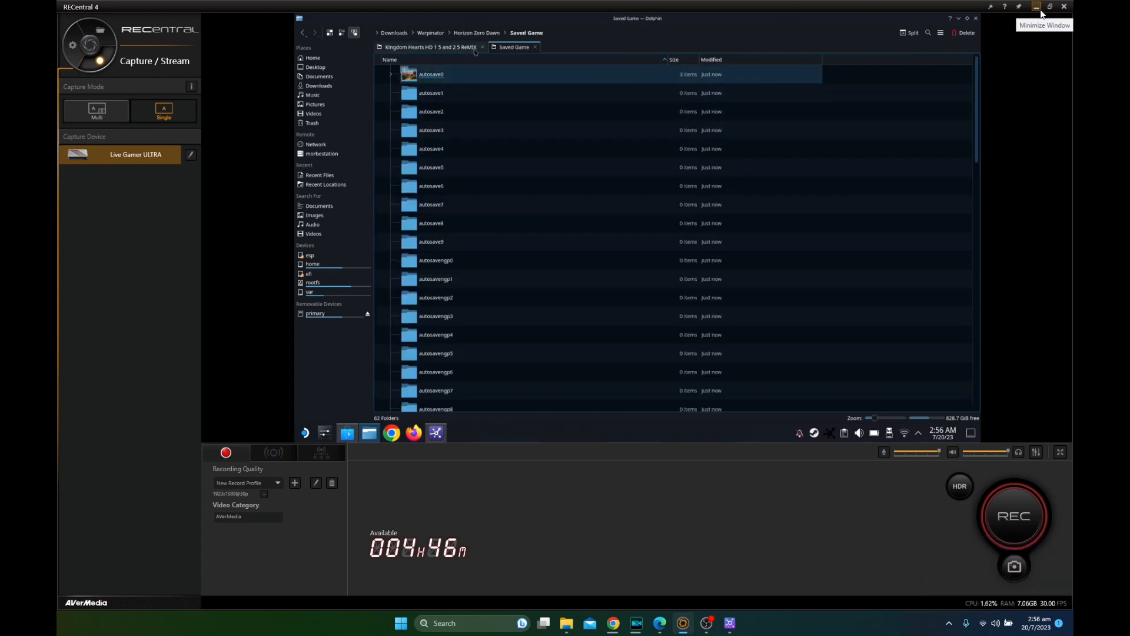